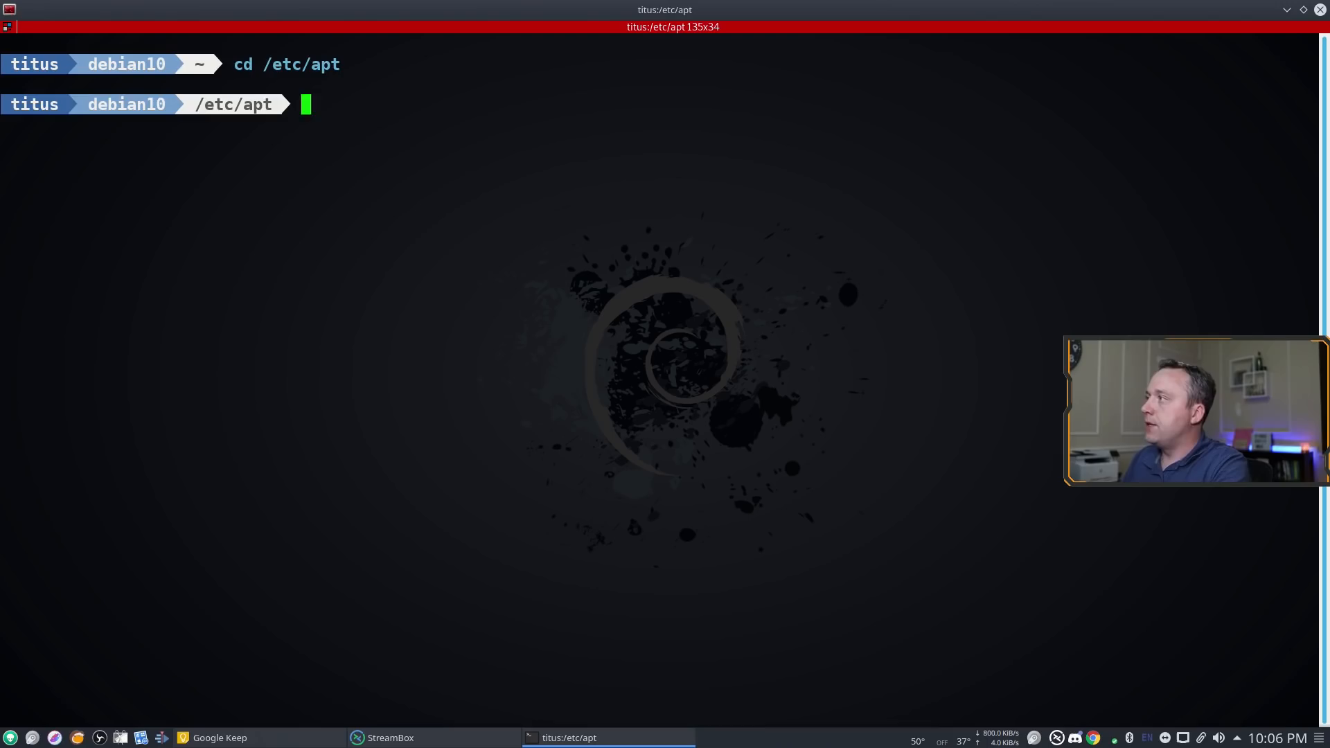
Display the APT sources.list, then show the WineHQ buster repository entry in wine.list
{"action": "type", "text": "cat sources.list"}
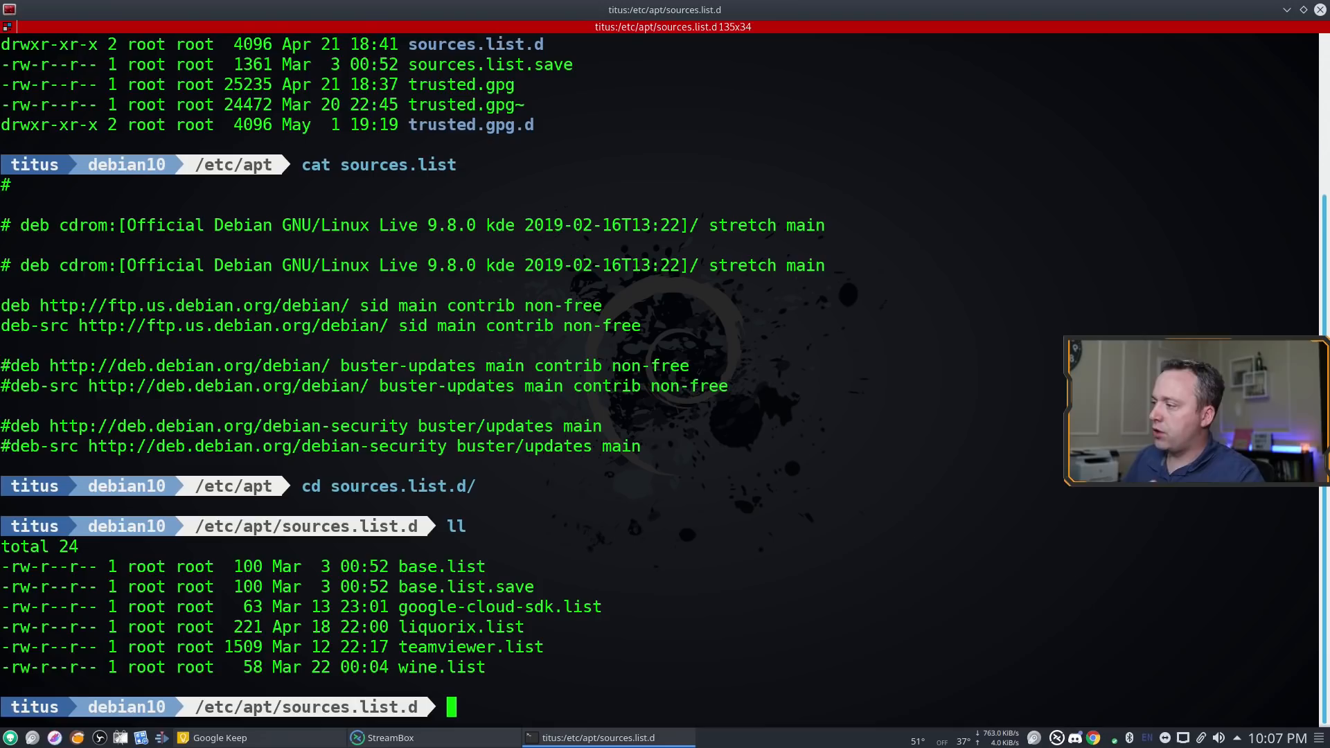
{"action": "type", "text": "cat"}
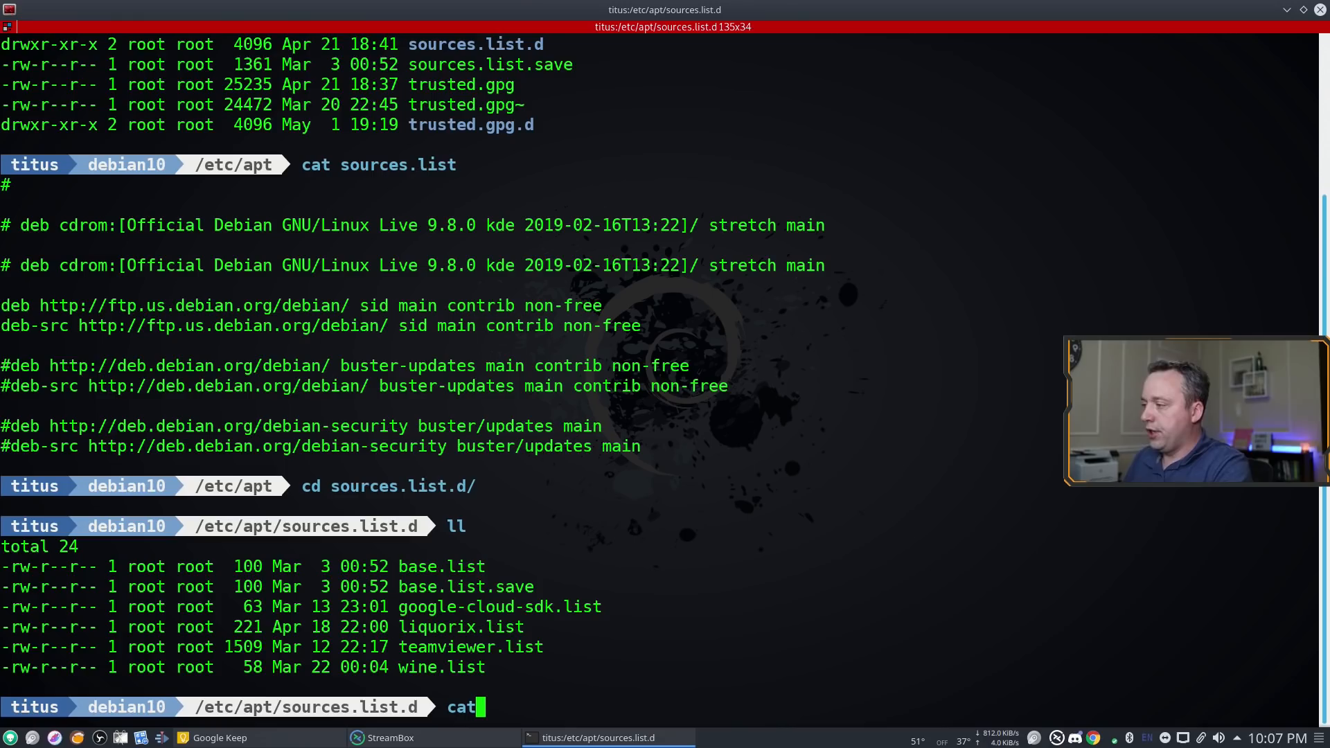
{"action": "type", "text": "wine.list"}
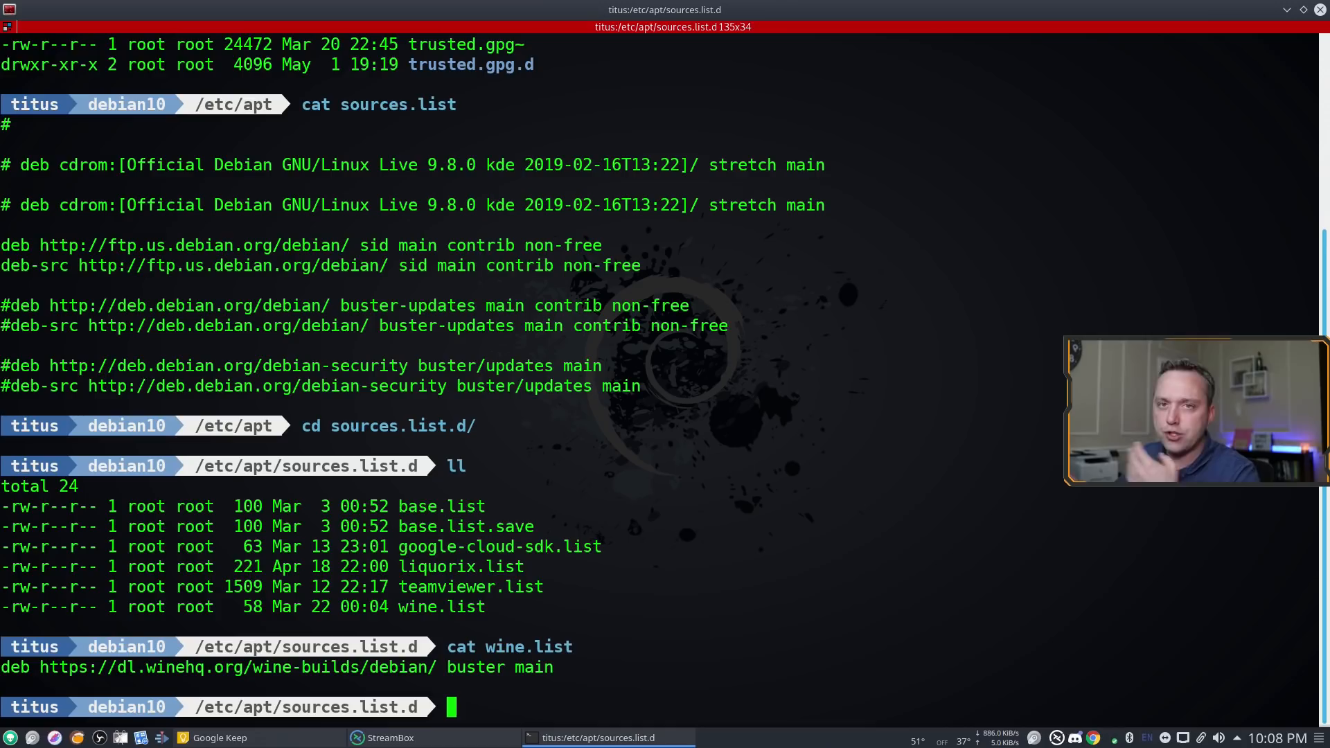
Edit webmin.list with sudo nano, then work as root in /root
{"action": "type", "text": "nano webmin.list"}
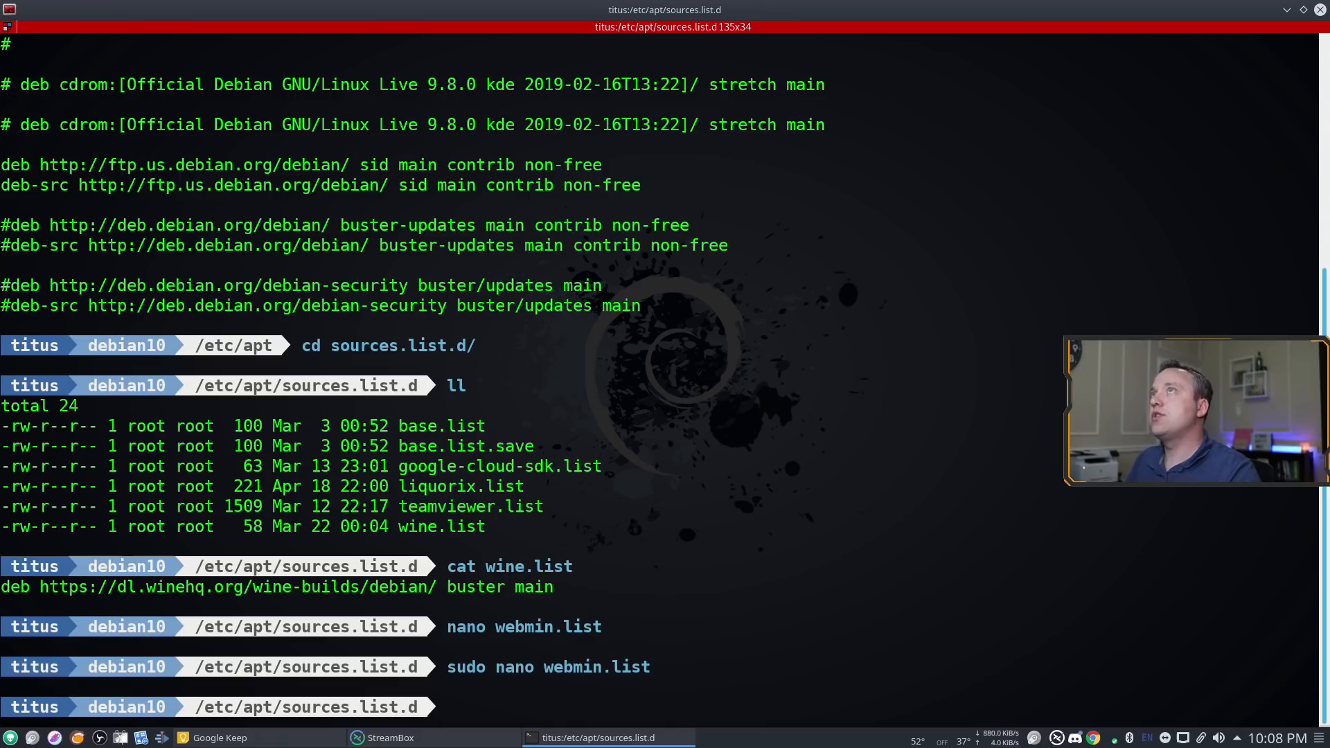
{"action": "type", "text": "cd /root"}
{"action": "type", "text": "sudo su"}
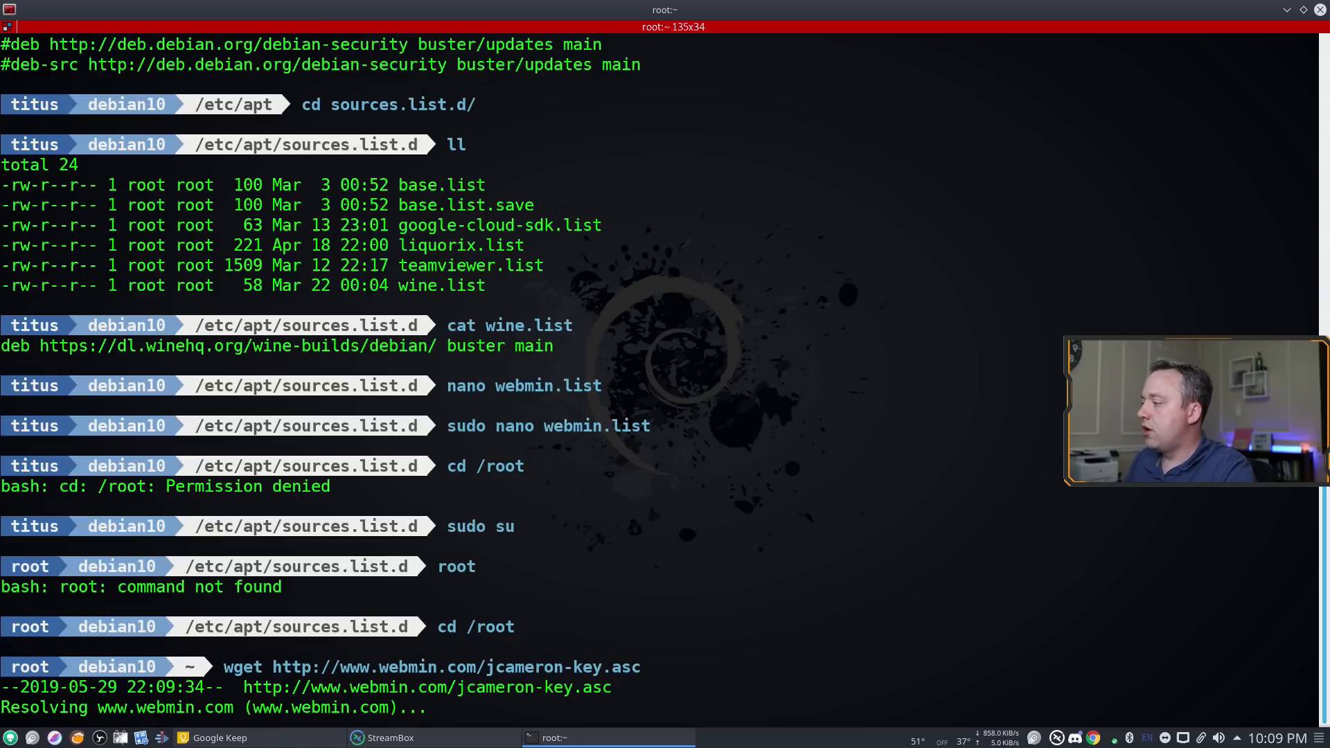
Add the Webmin signing key with apt-key add and install the webmin package
{"action": "type", "text": "apt-key add"}
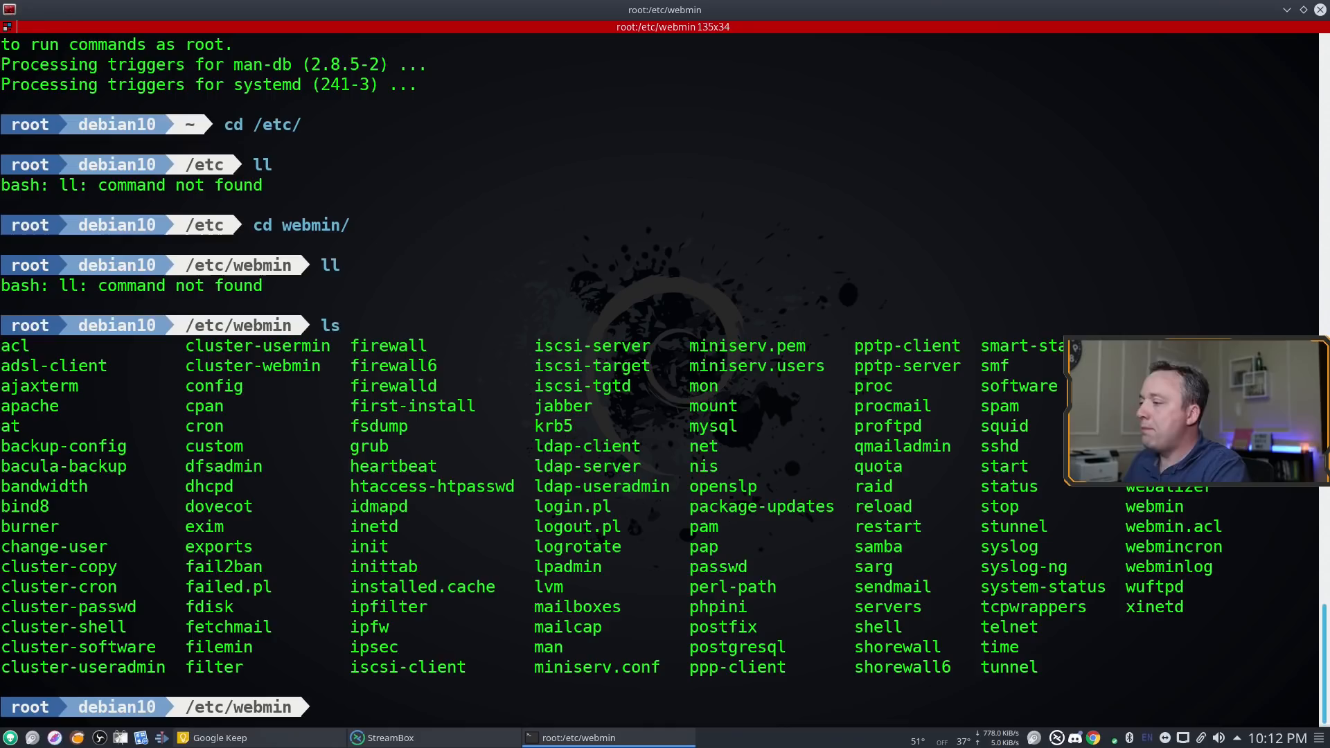
{"action": "type", "text": "nano miniserv."}
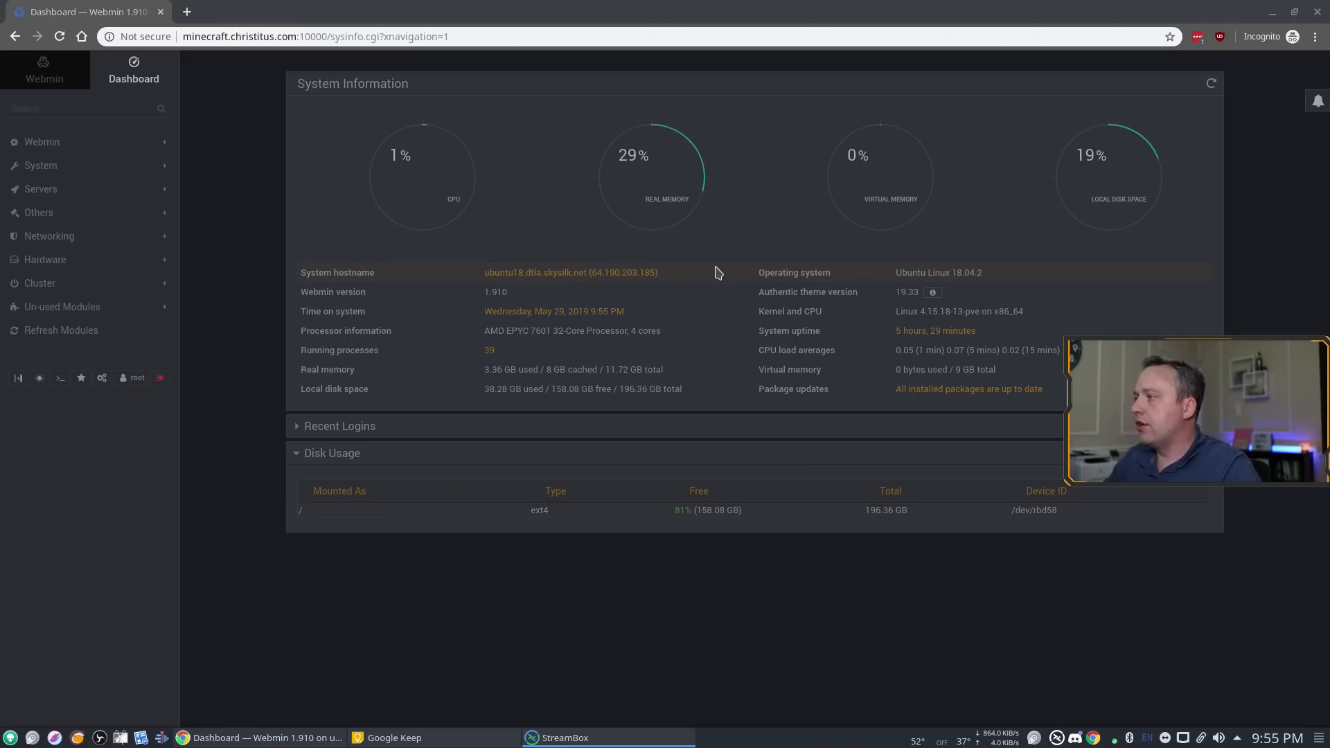
{"action": "mouse_move", "coordinate": [340, 426]}
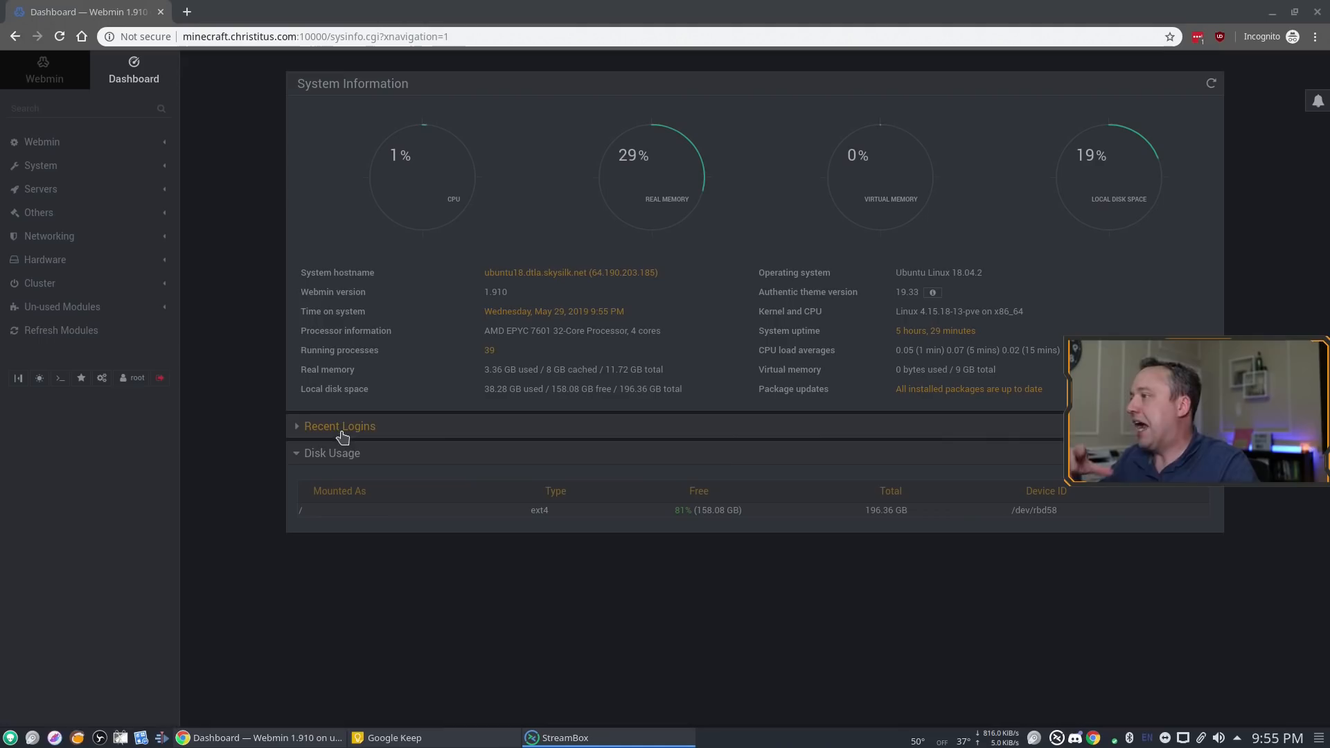
{"action": "mouse_move", "coordinate": [441, 374]}
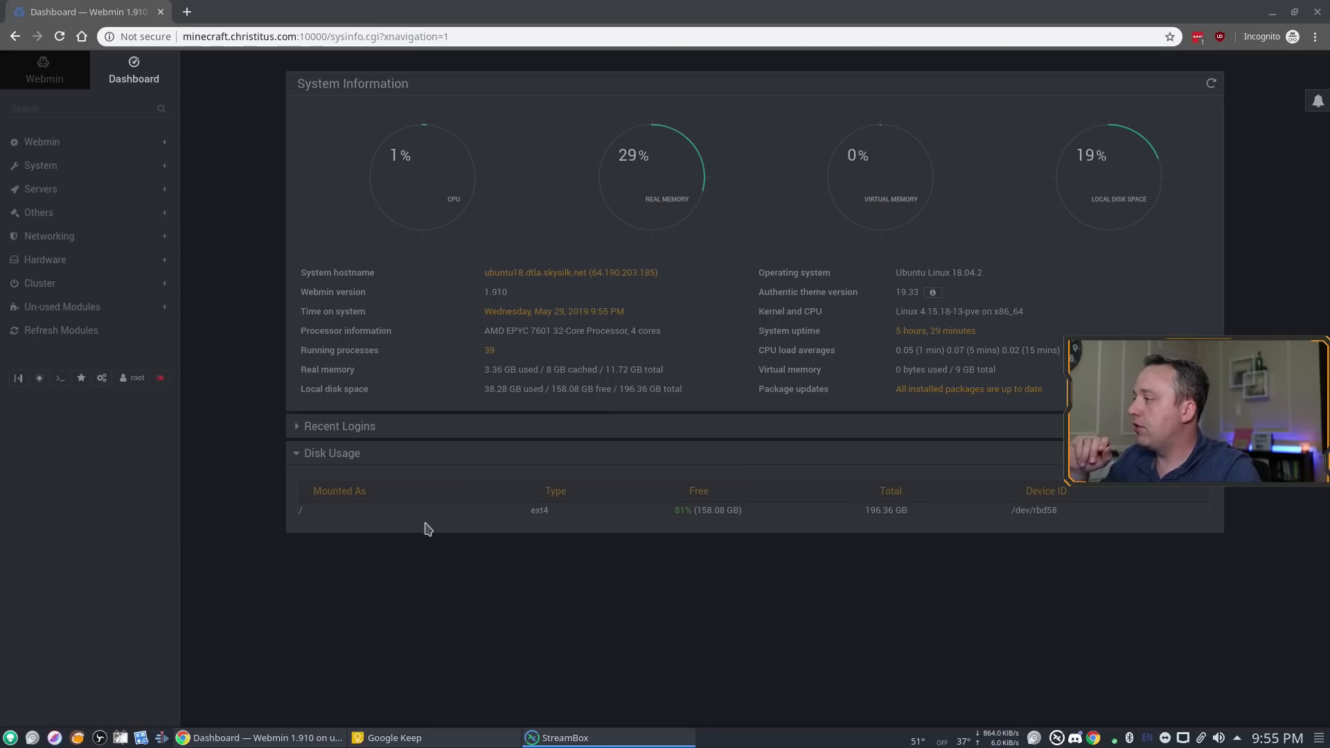
Collapse the disk usage details, expand the System category, and reach Bootup and Shutdown
{"action": "left_click", "coordinate": [332, 452]}
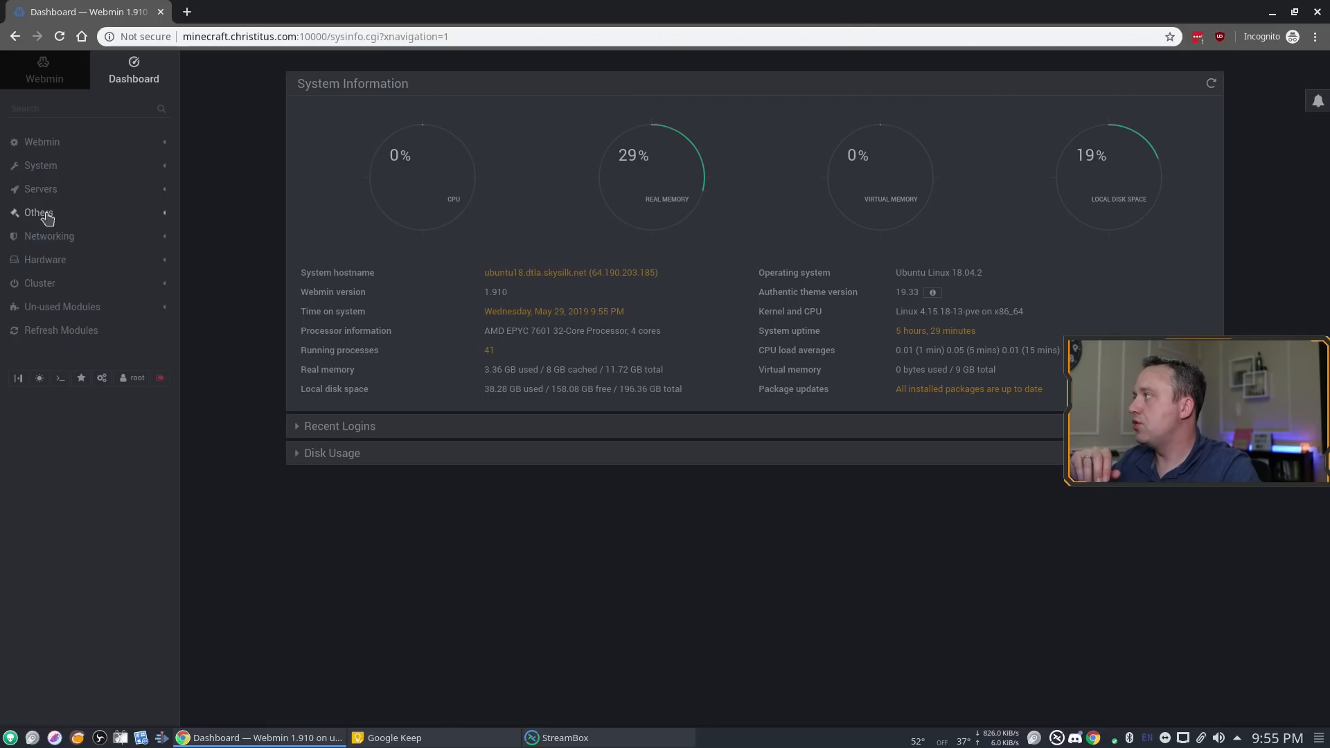
{"action": "left_click", "coordinate": [42, 141]}
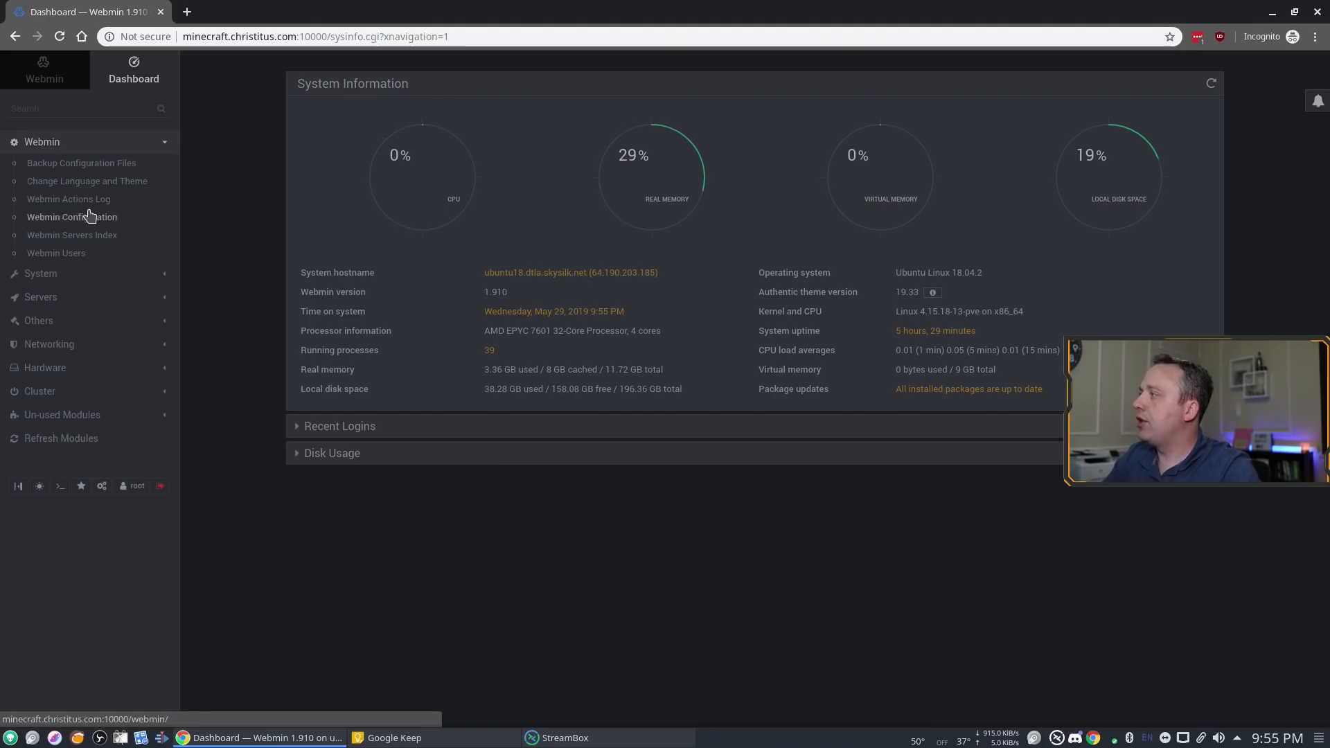
{"action": "left_click", "coordinate": [42, 142]}
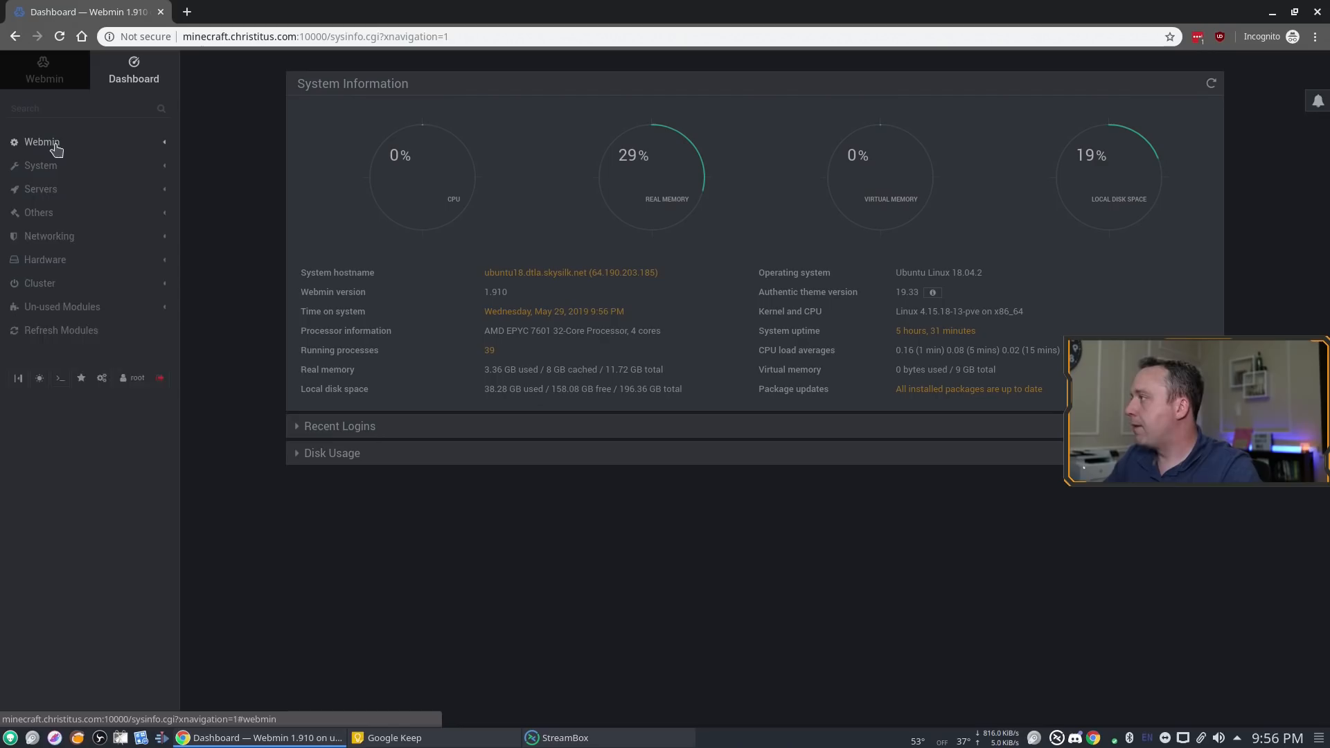
{"action": "left_click", "coordinate": [42, 142]}
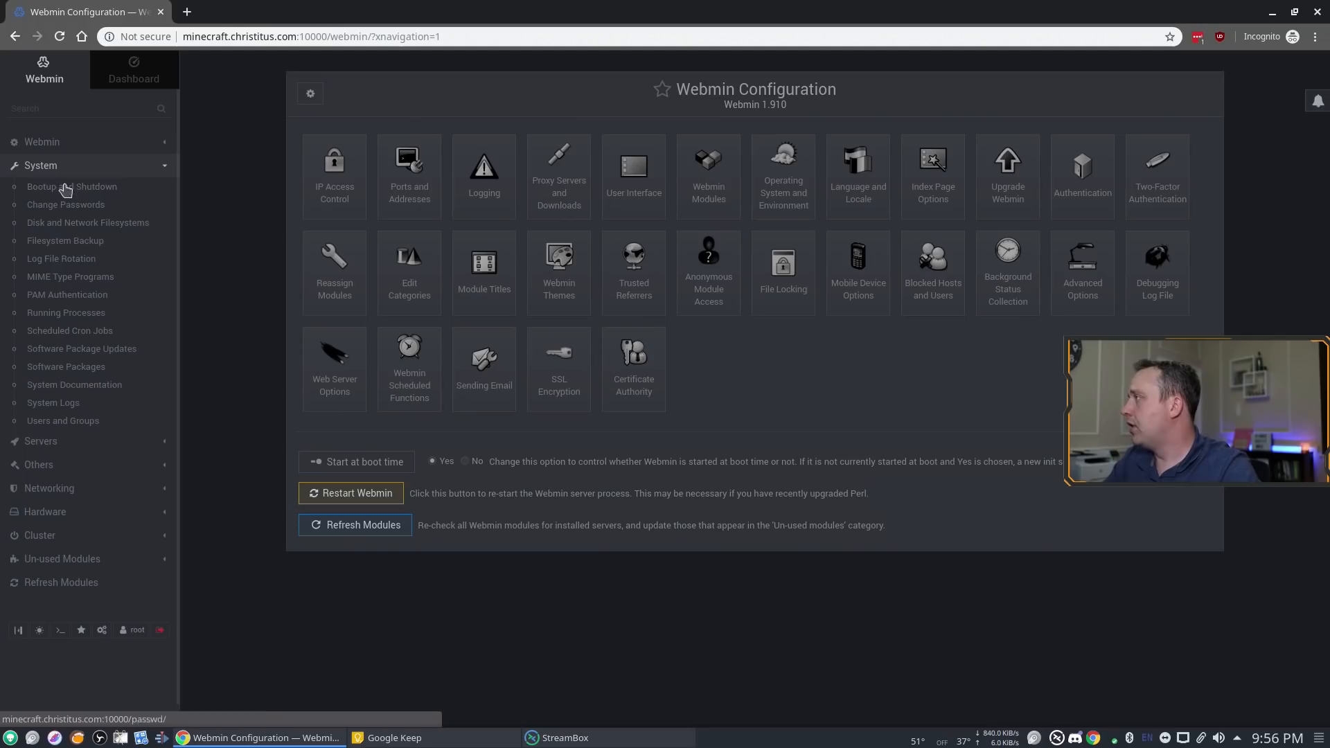
{"action": "left_click", "coordinate": [72, 187]}
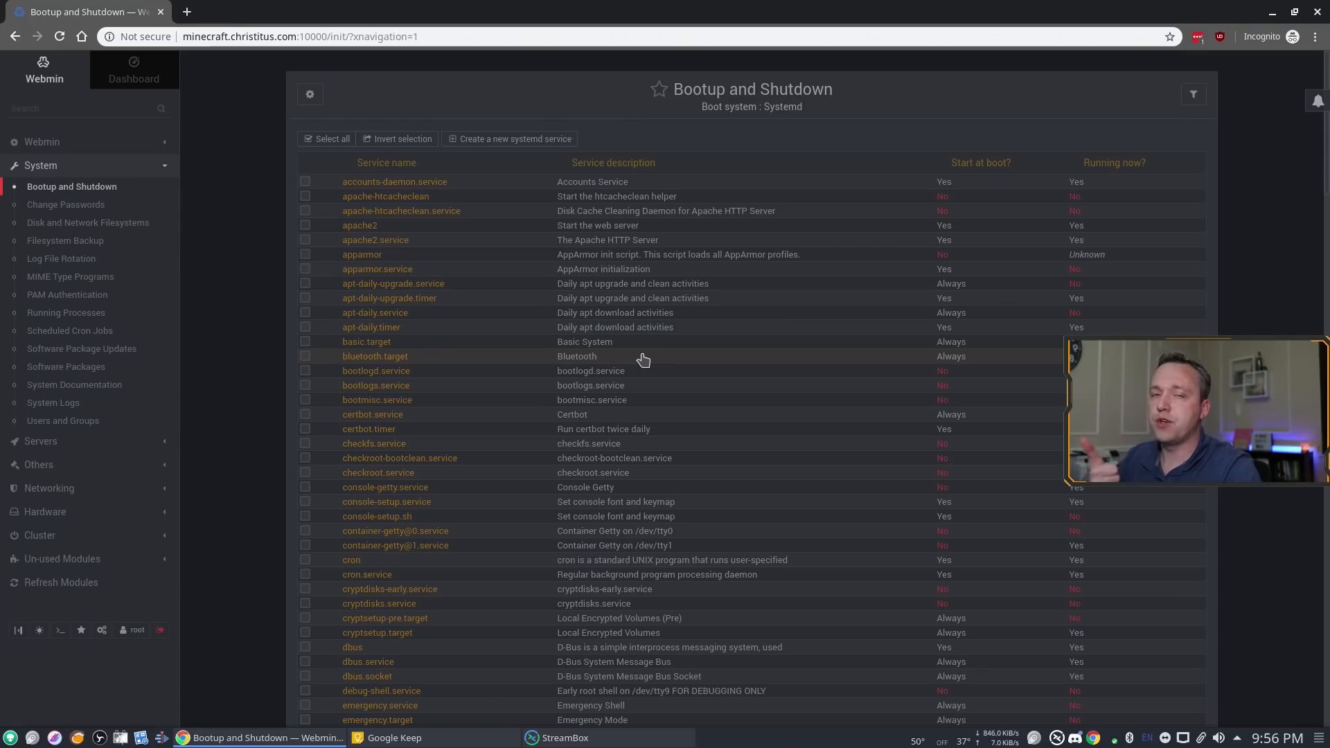
Scroll the systemd services list down to the fail2ban, getty and initrd entries
{"action": "scroll", "scroll_direction": "down", "scroll_amount": 3}
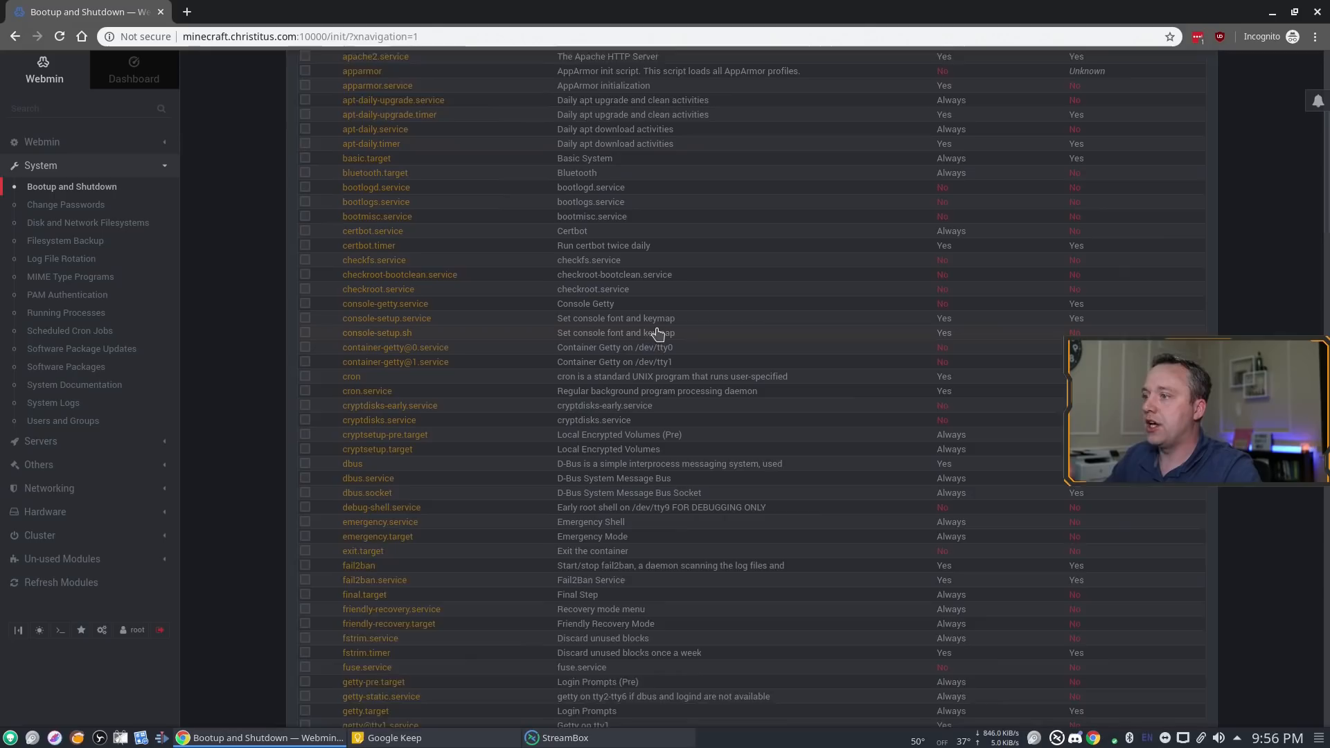
{"action": "scroll", "scroll_direction": "down", "scroll_amount": 3}
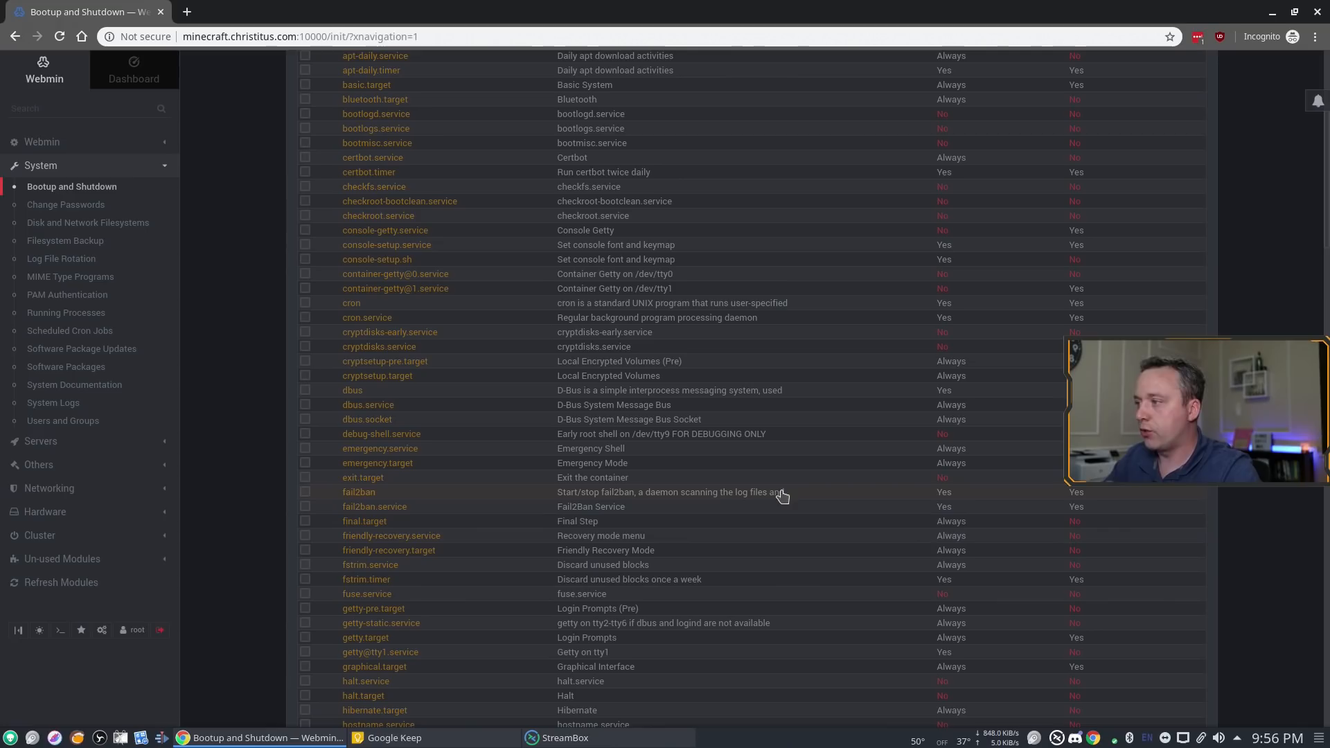
{"action": "scroll", "scroll_direction": "down", "scroll_amount": 3}
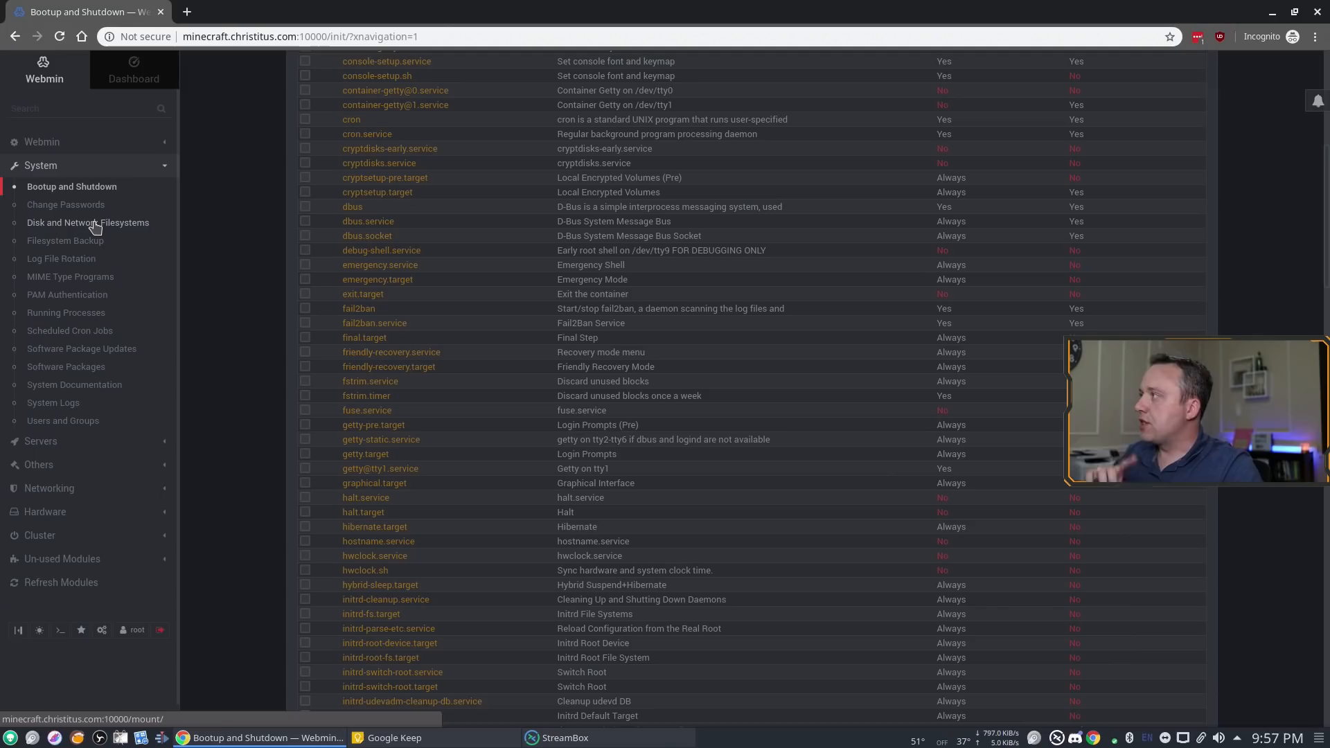
{"action": "mouse_move", "coordinate": [69, 277]}
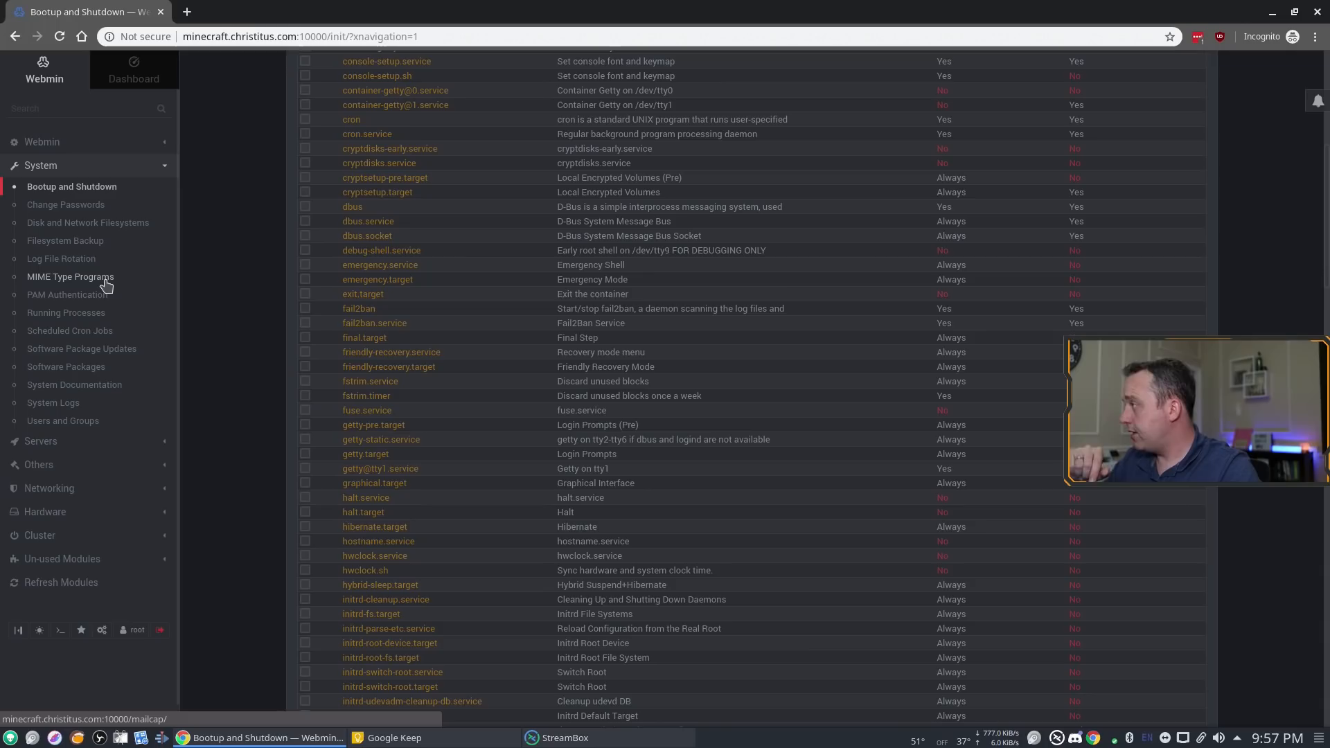
Show Running Processes sorted by memory, with the Minecraft Java server at 13.47 GB
{"action": "left_click", "coordinate": [67, 312]}
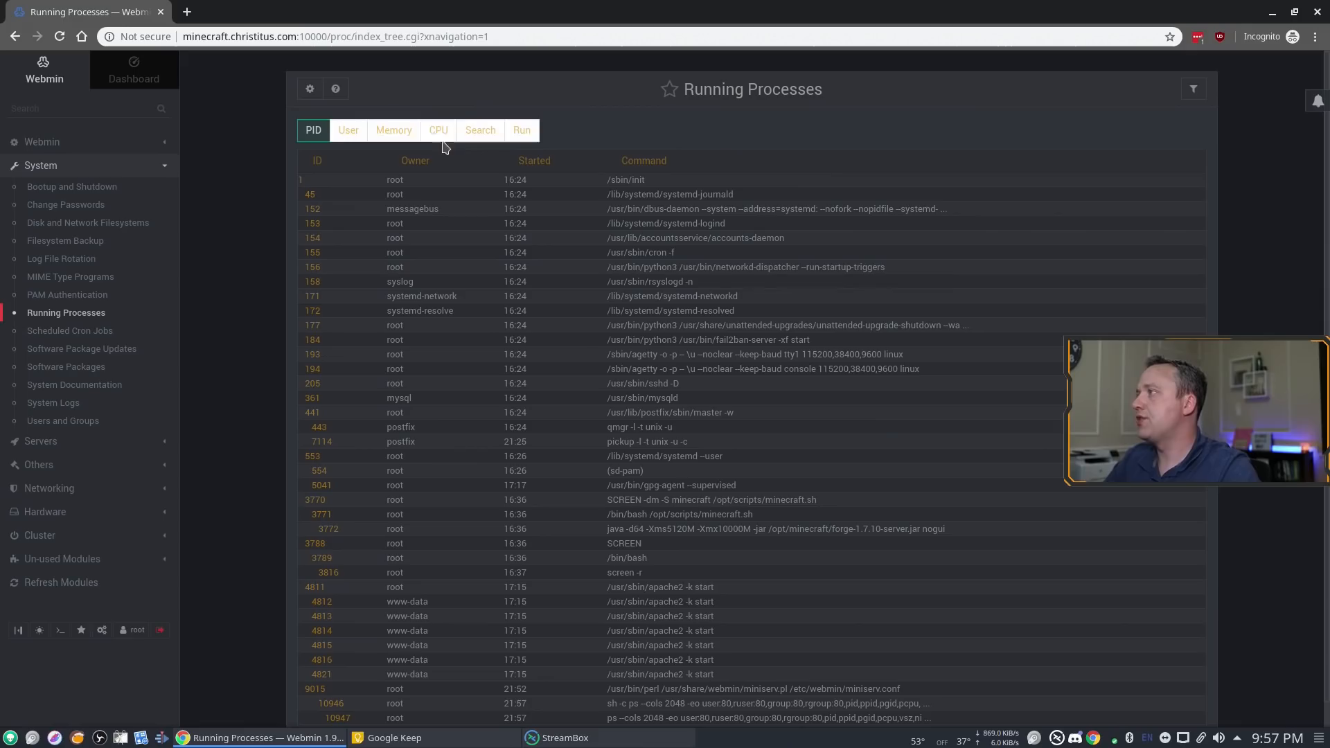
{"action": "left_click", "coordinate": [393, 130]}
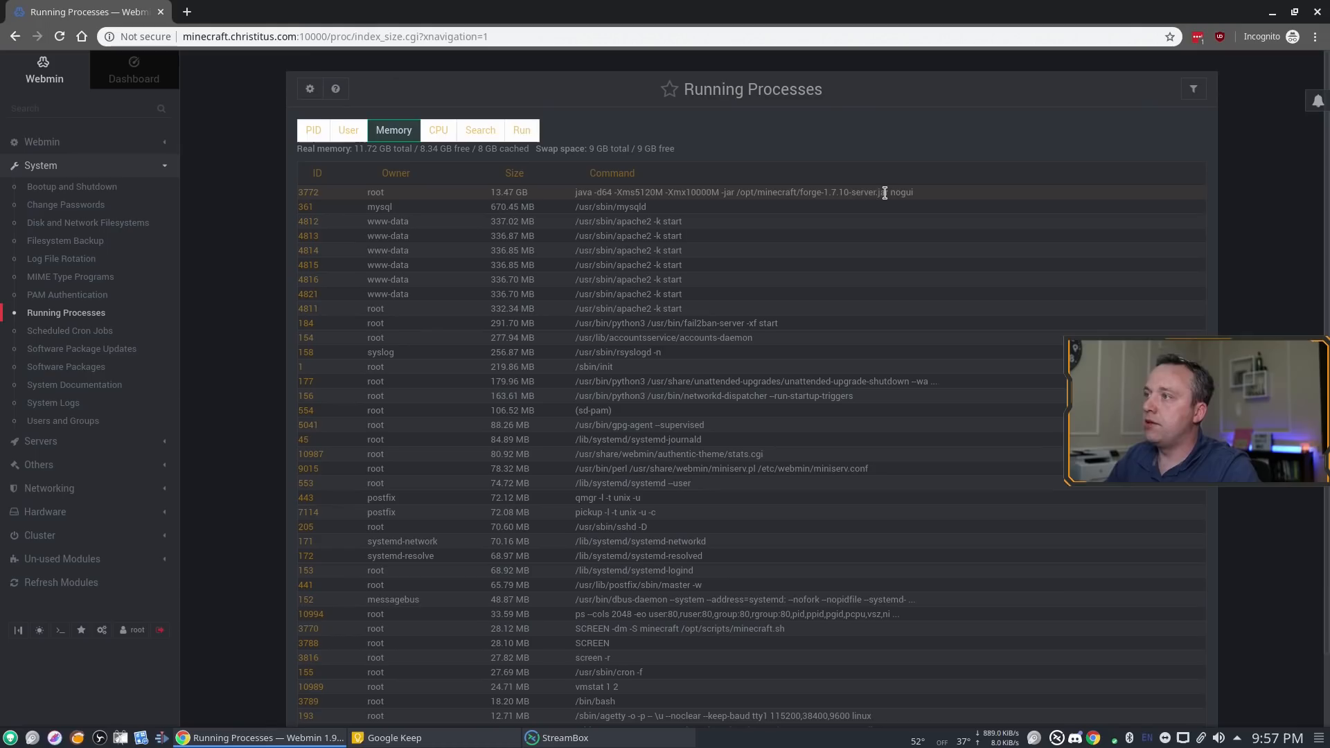
{"action": "mouse_move", "coordinate": [734, 294]}
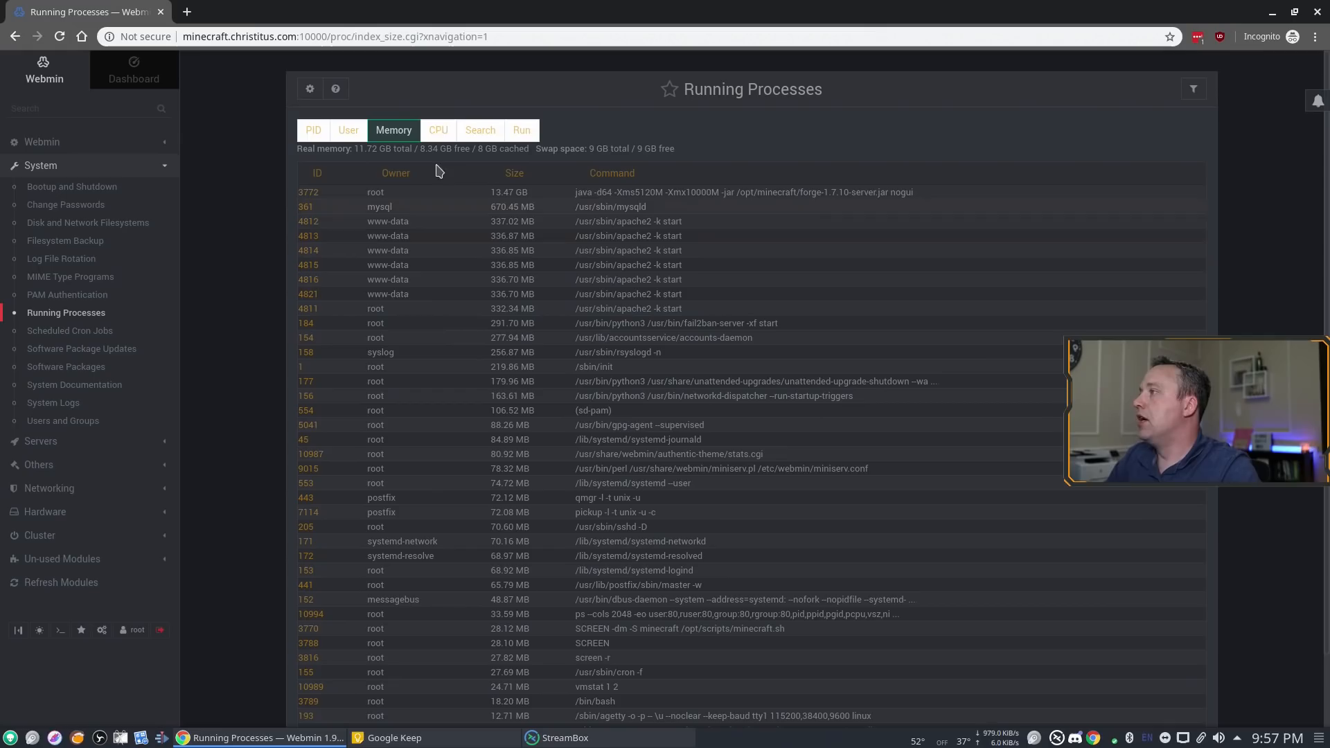
Sort processes by CPU, glance at Scheduled Cron Jobs, then view Software Package Updates
{"action": "left_click", "coordinate": [438, 130]}
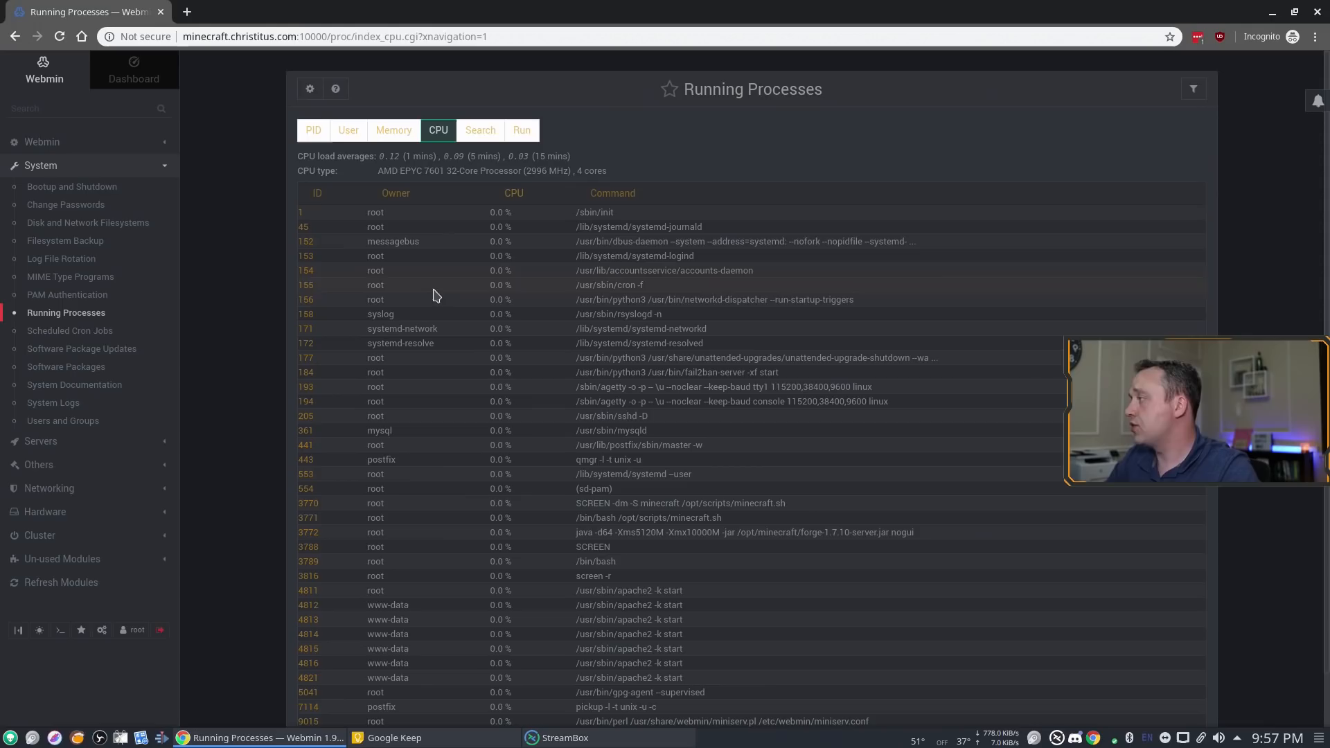
{"action": "left_click", "coordinate": [69, 330]}
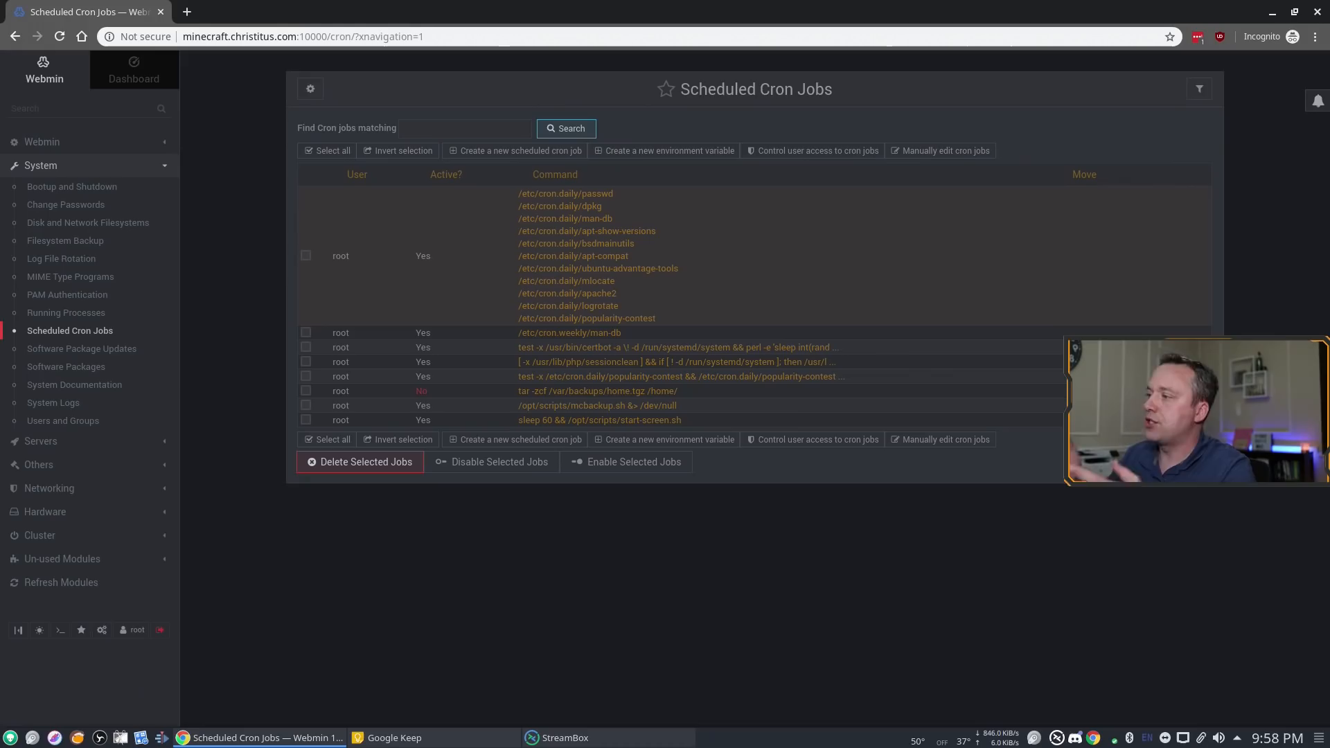
{"action": "left_click", "coordinate": [82, 349]}
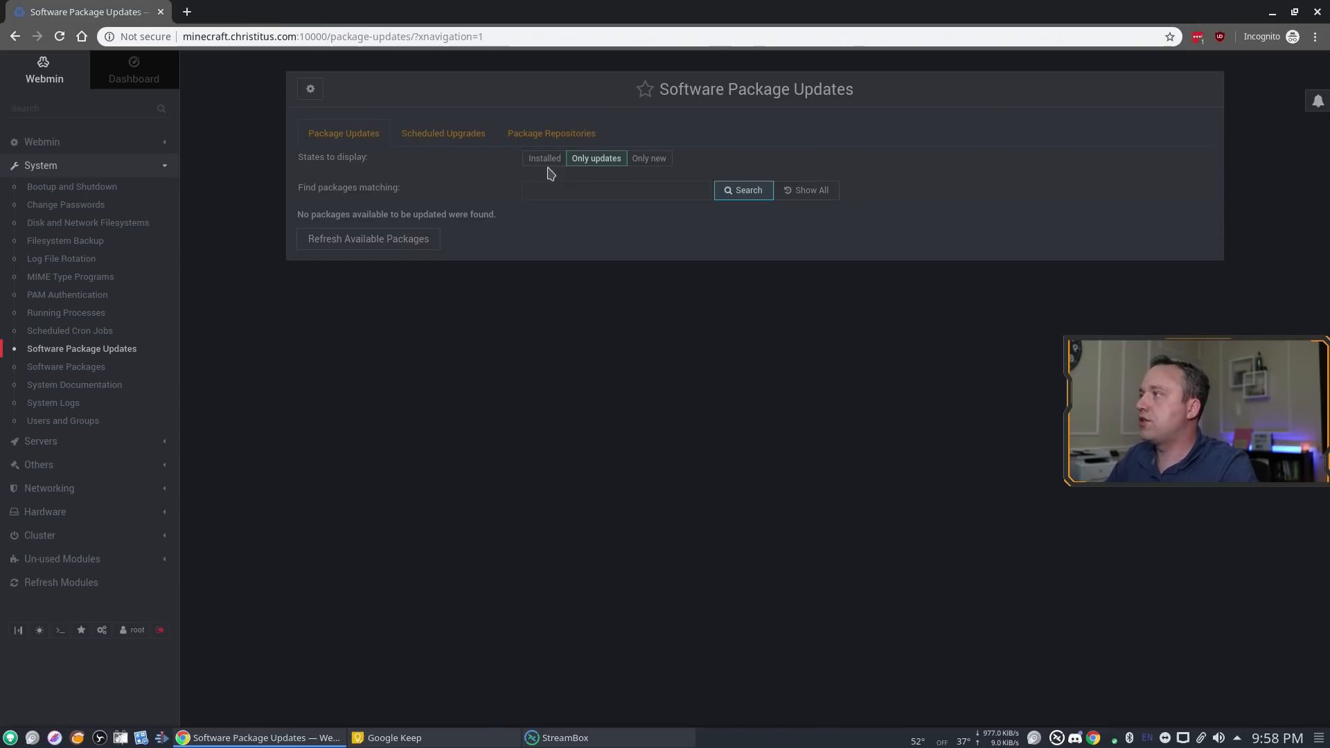
Refresh available packages, confirm 0 updates, and go to Software Packages
{"action": "left_click", "coordinate": [367, 239]}
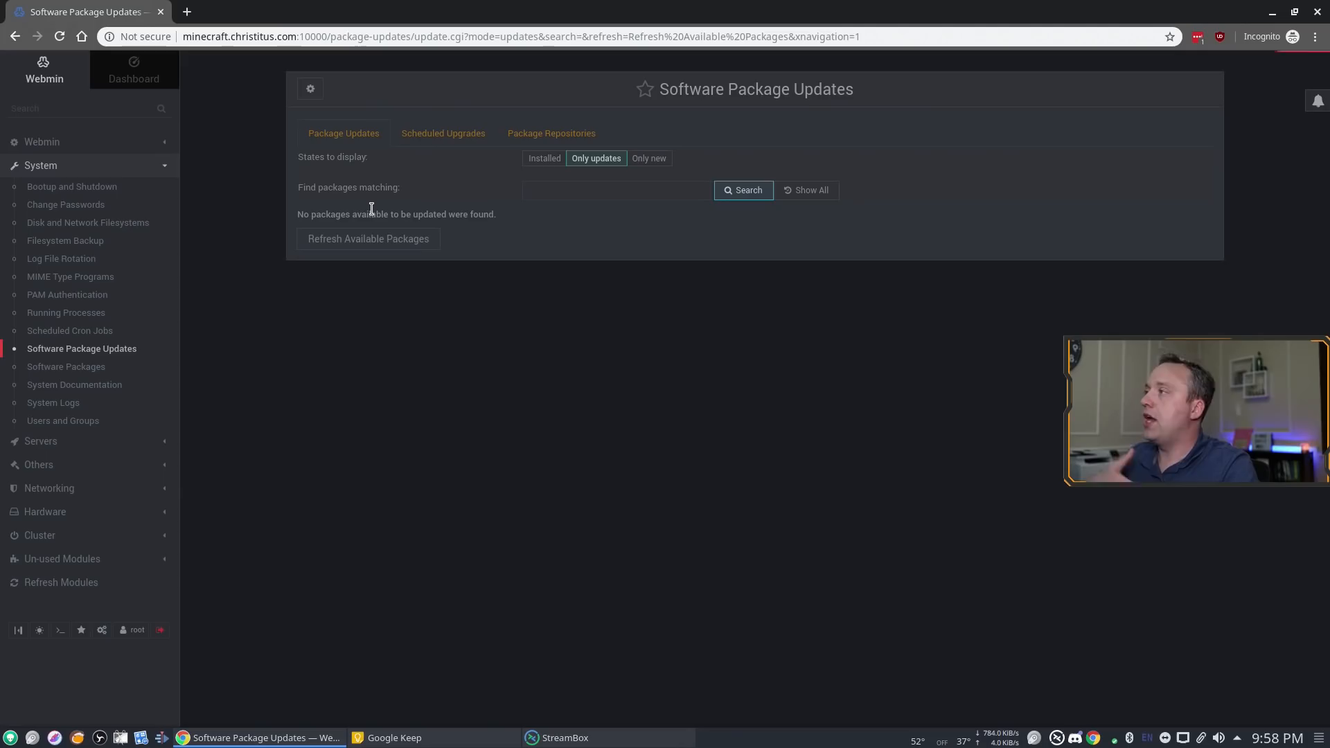
{"action": "left_click", "coordinate": [367, 238]}
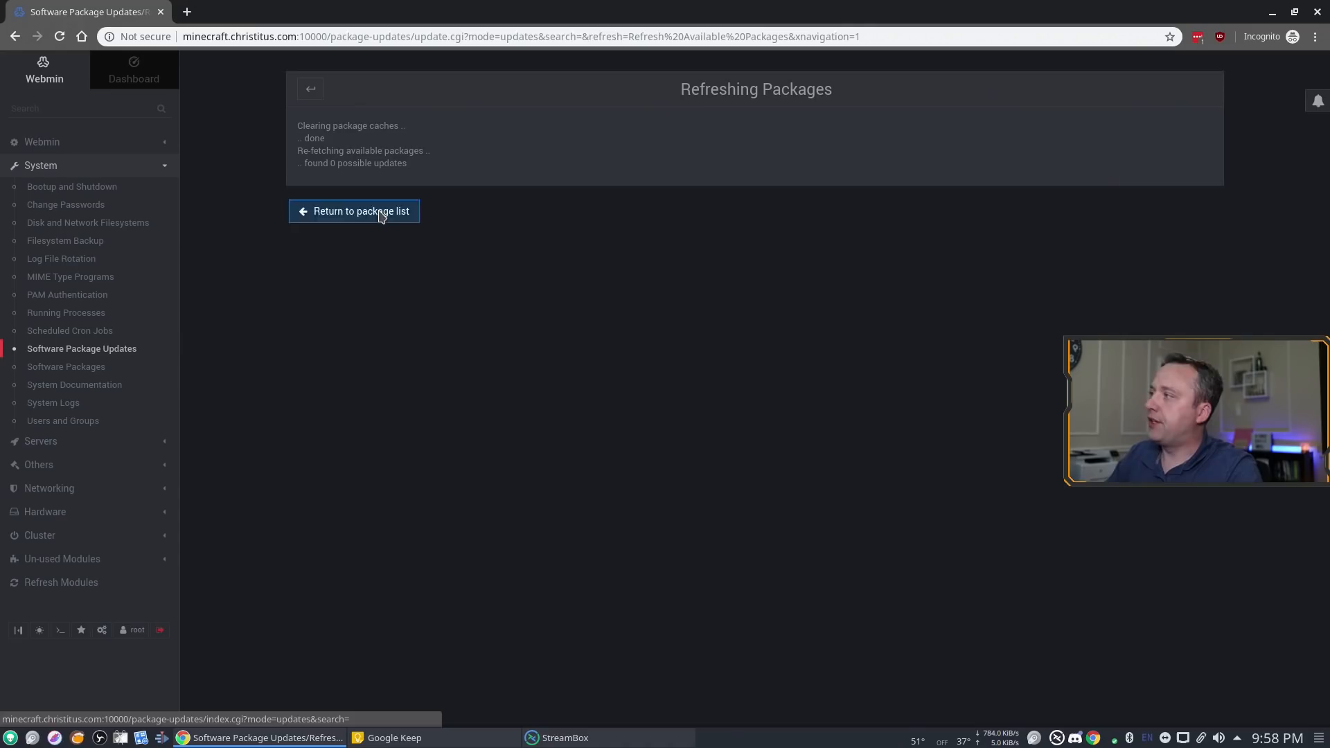
{"action": "left_click", "coordinate": [354, 211]}
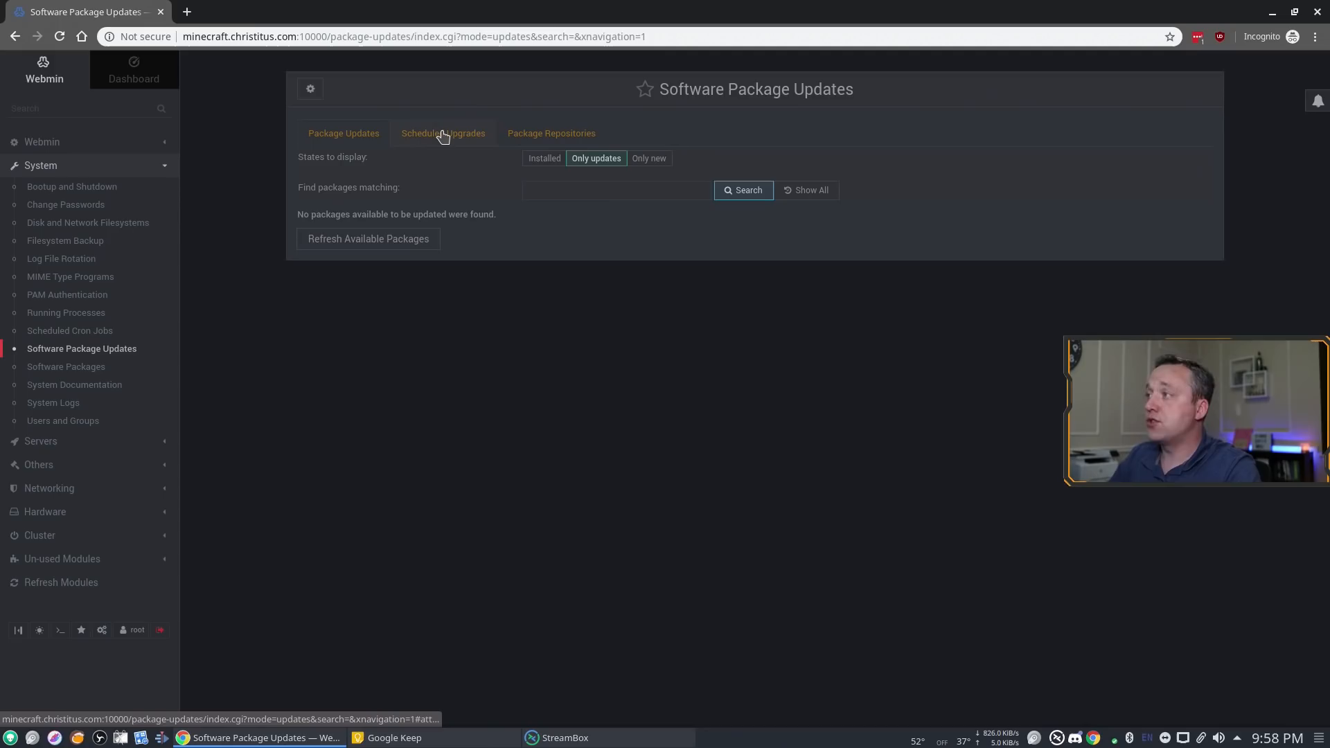
{"action": "left_click", "coordinate": [65, 367]}
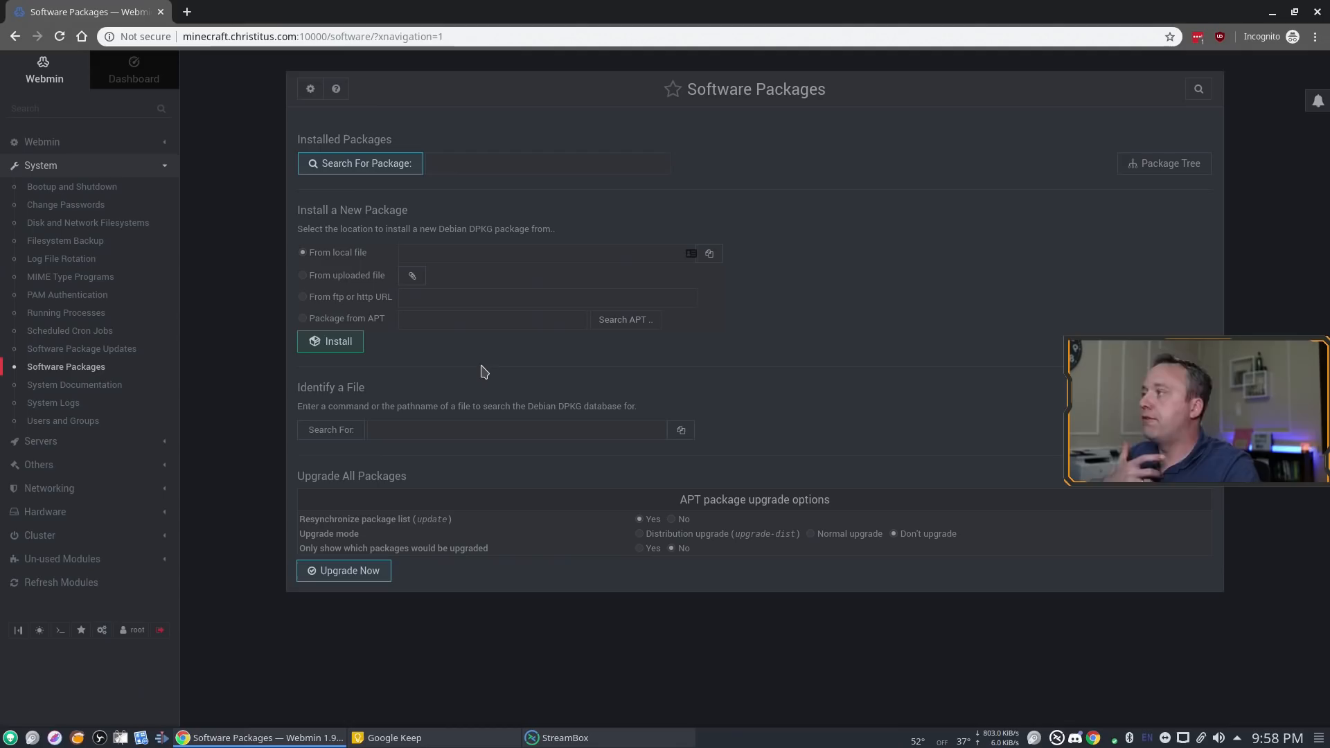
Search installed packages for 'nano' and tick nano 2.9.3-2 for uninstalling
{"action": "type", "text": "nano"}
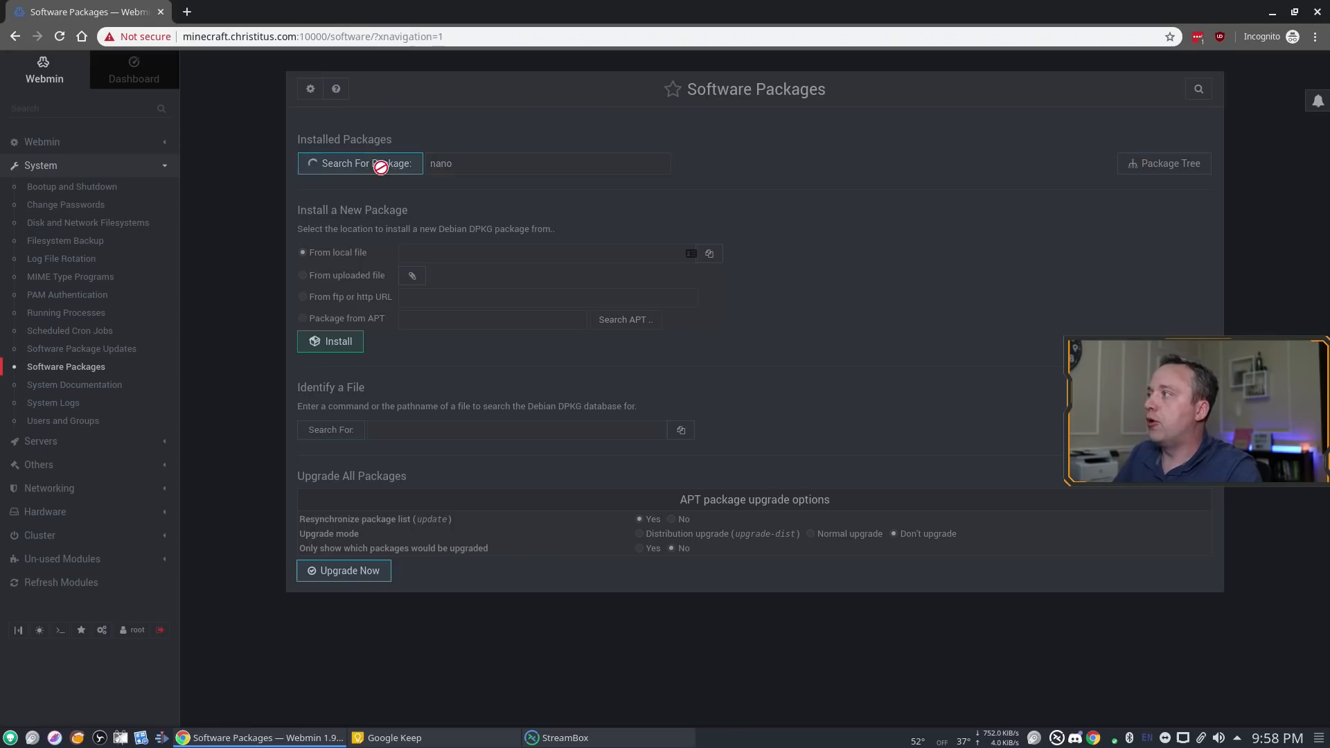
{"action": "left_click", "coordinate": [359, 163]}
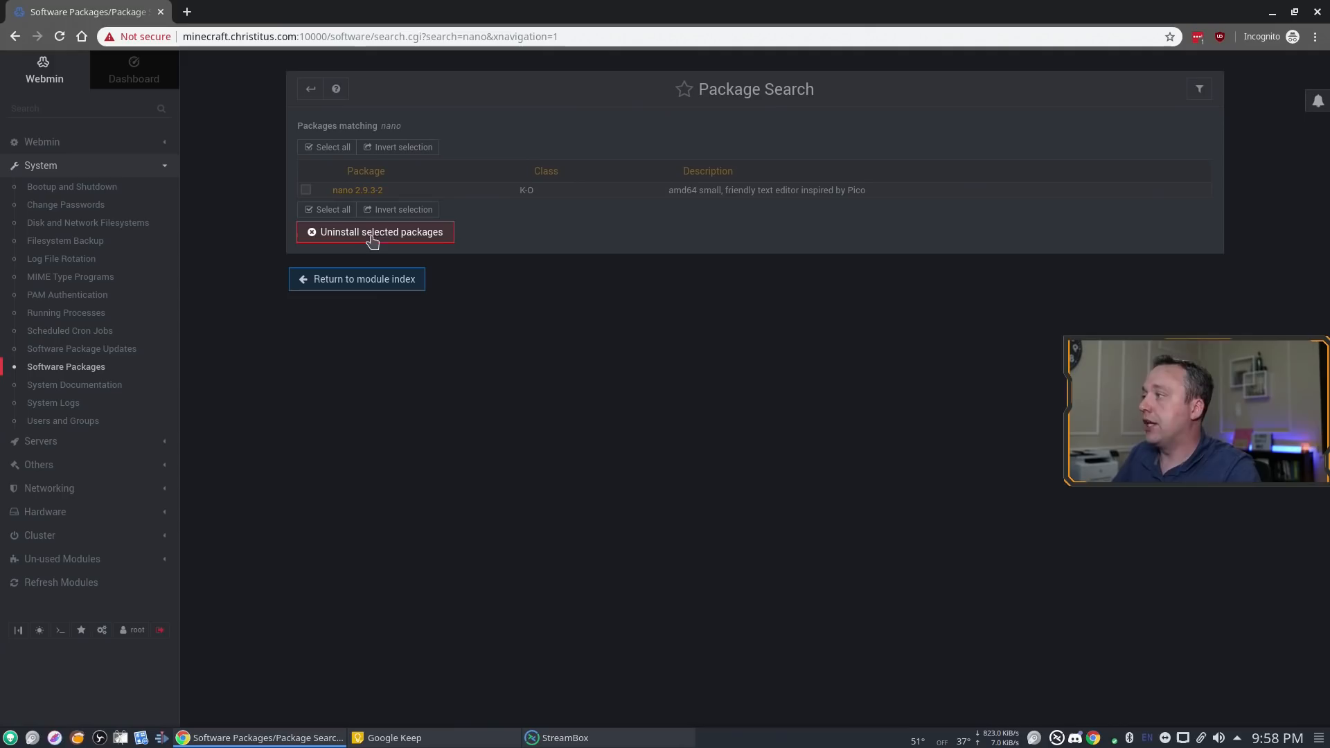
{"action": "left_click", "coordinate": [306, 189]}
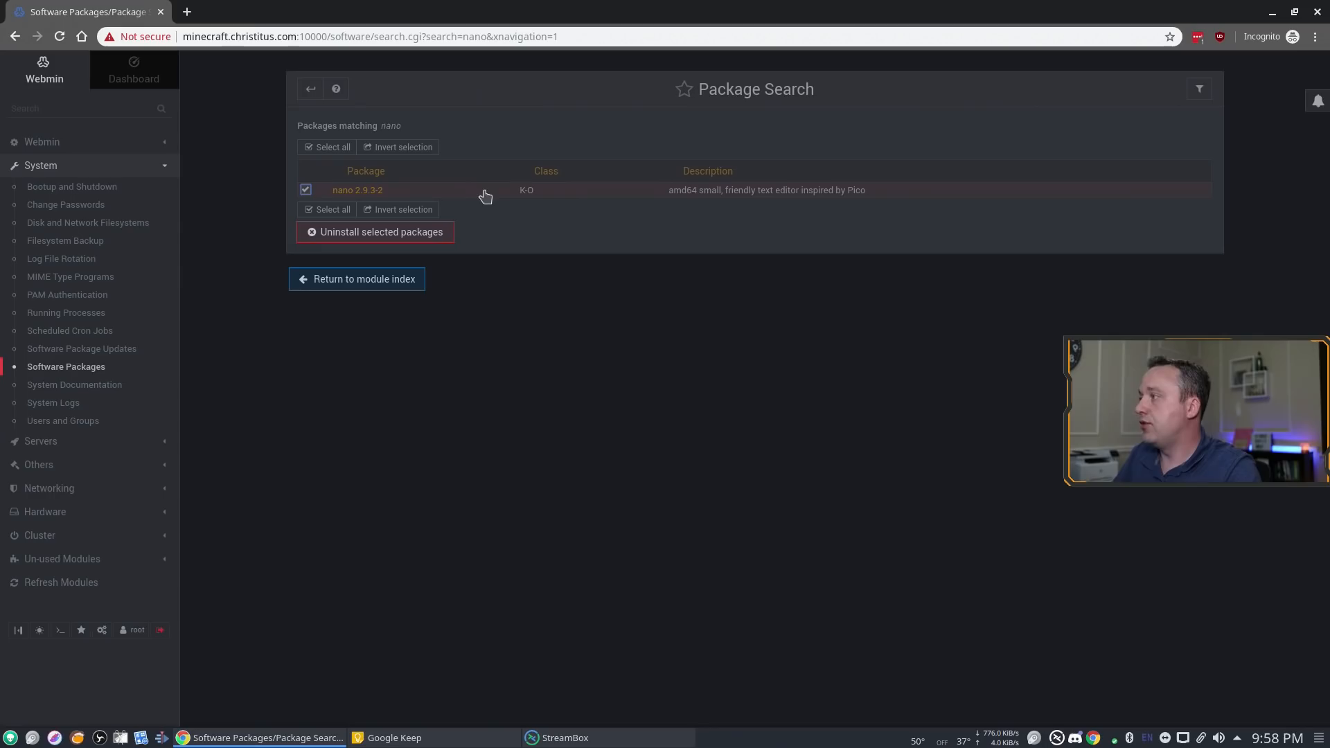
{"action": "mouse_move", "coordinate": [53, 402]}
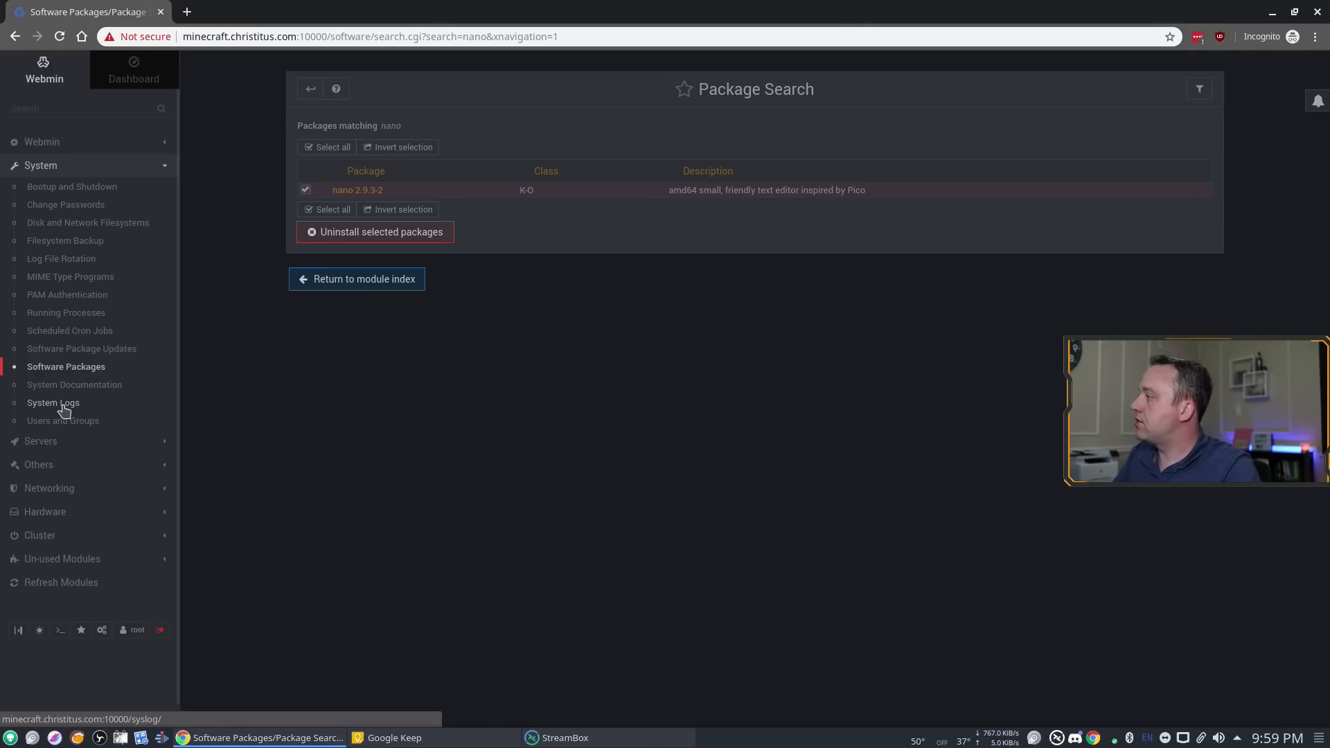
Open System Logs and view the last 20 lines of /var/log/mail.log
{"action": "left_click", "coordinate": [52, 402]}
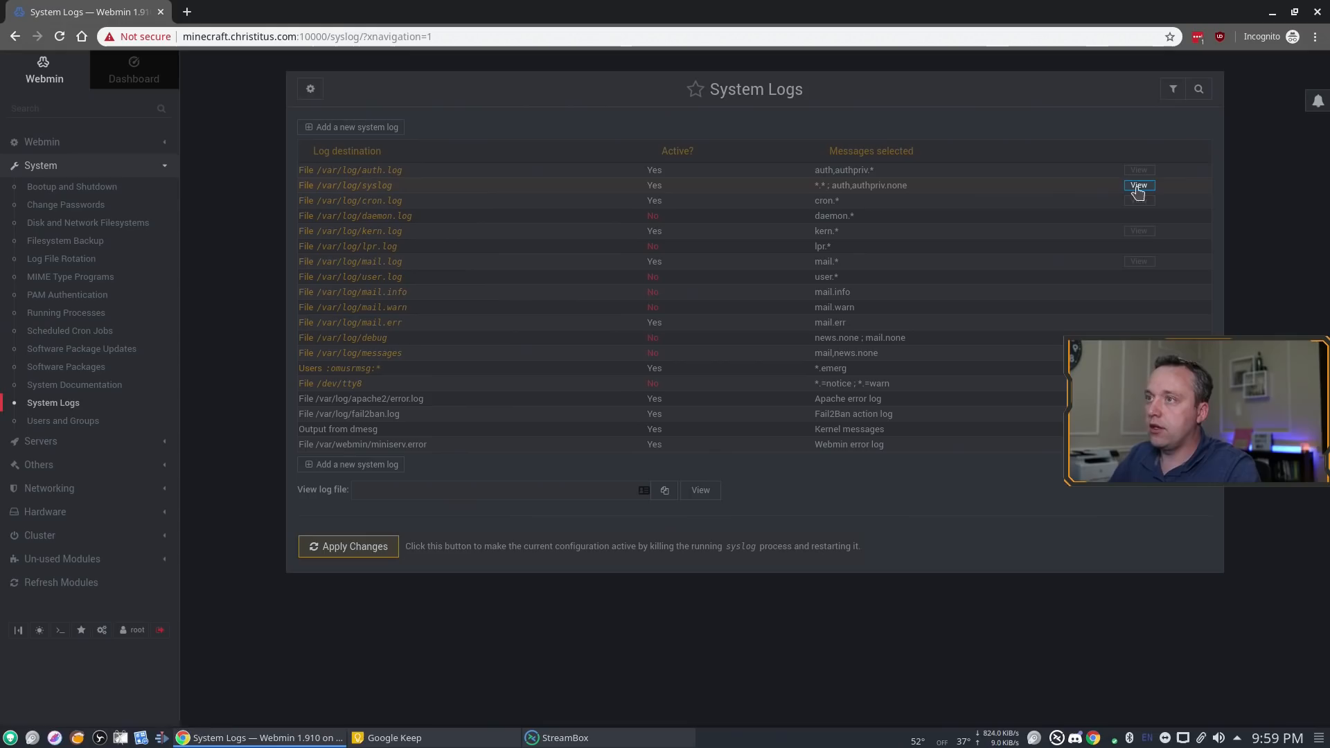
{"action": "left_click", "coordinate": [1139, 185]}
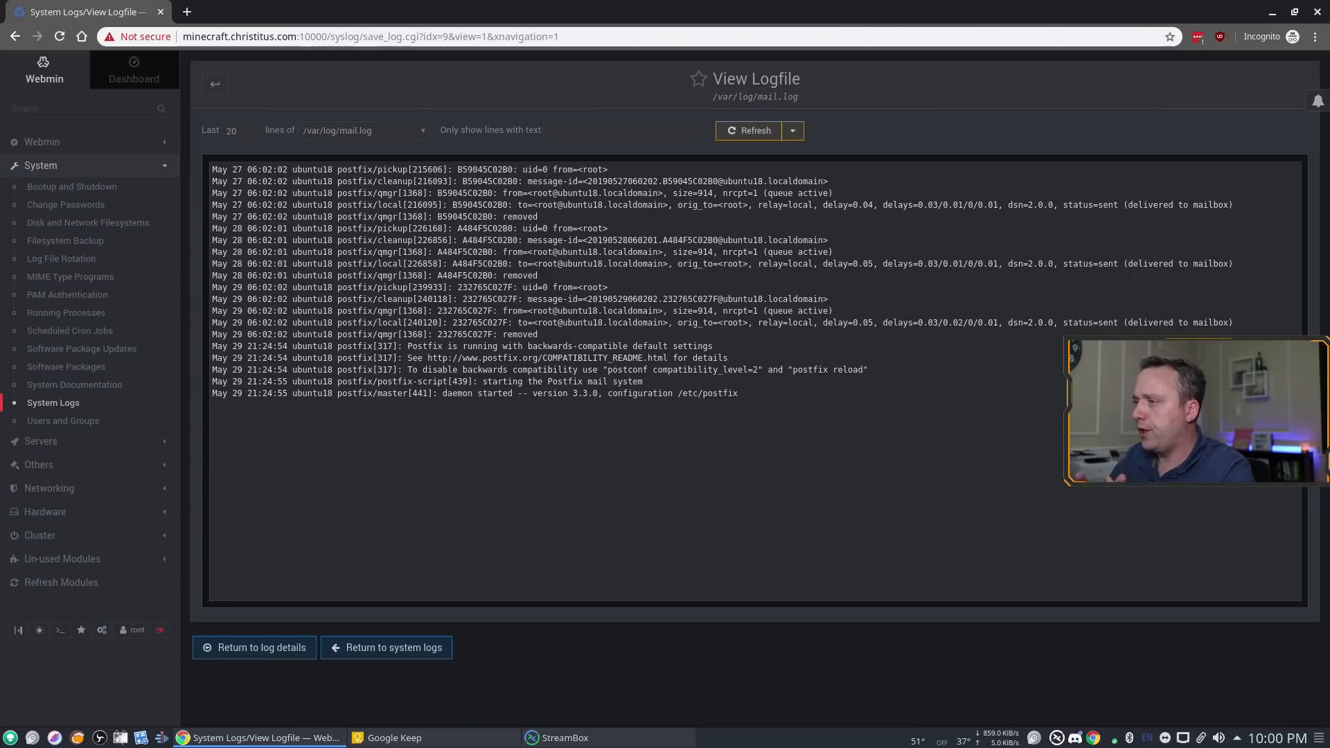
Return from the mail log view to the System Logs list
{"action": "left_click", "coordinate": [393, 647]}
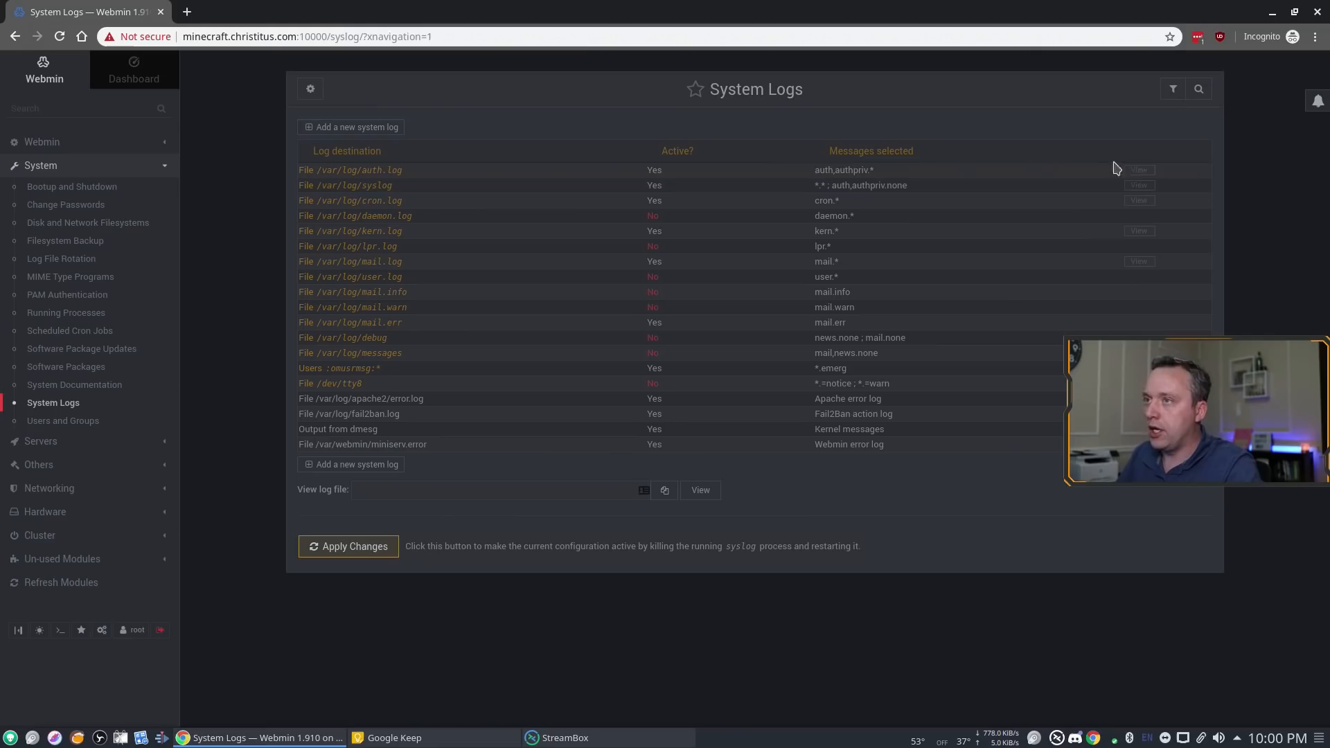
{"action": "mouse_move", "coordinate": [1135, 166]}
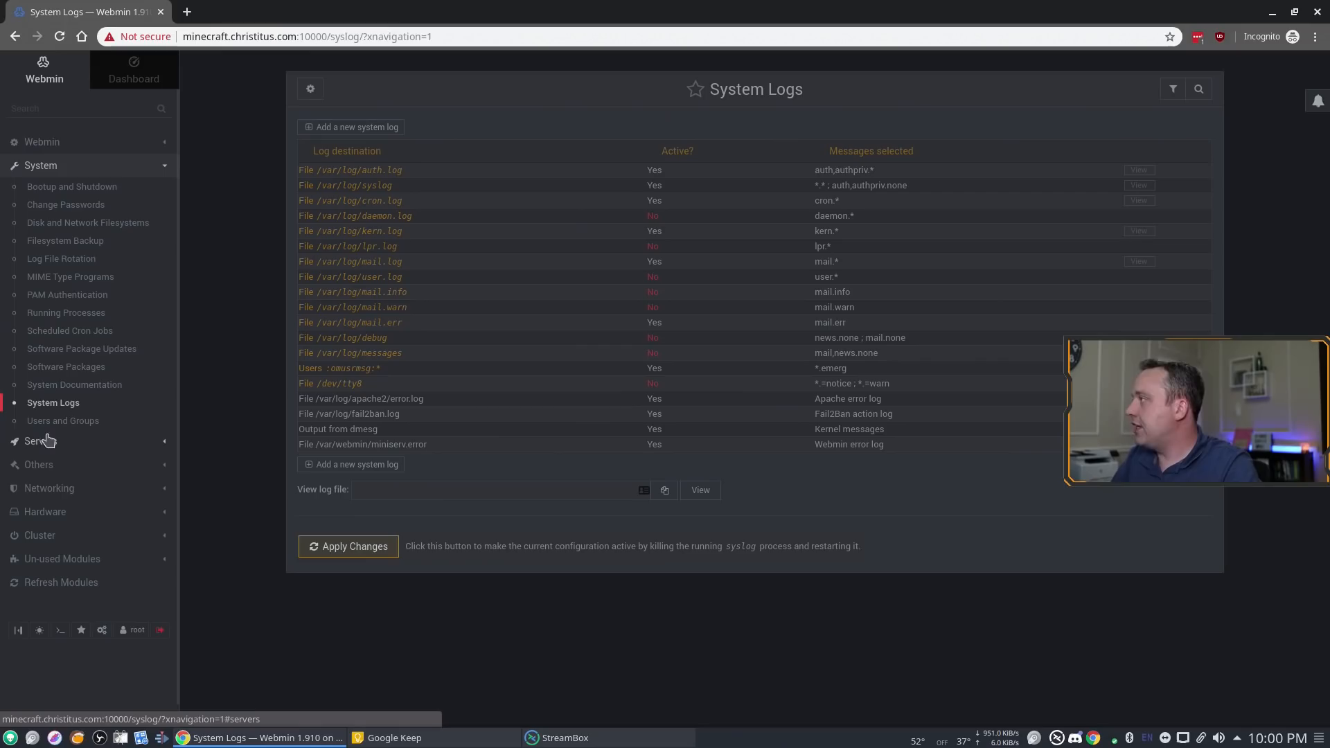
Expand Servers and open the SSH Server module for OpenSSH 7.6
{"action": "left_click", "coordinate": [41, 189]}
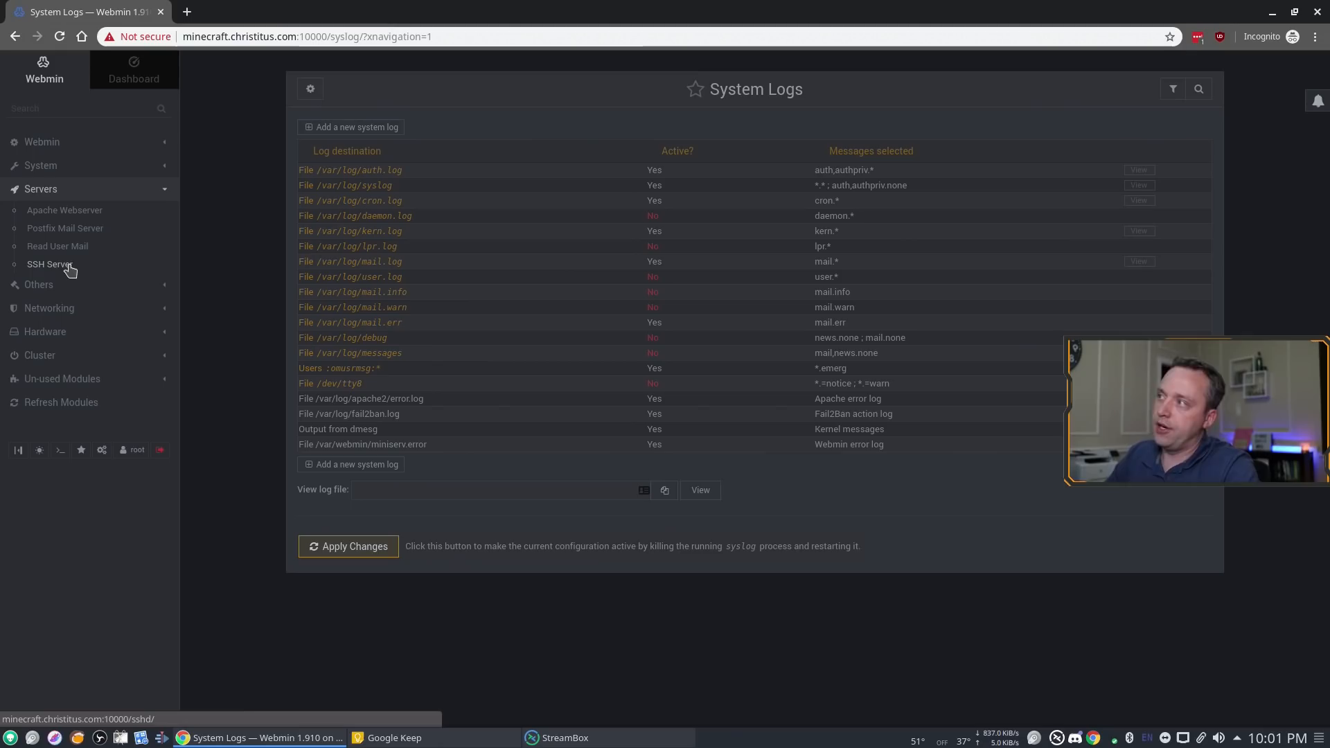
{"action": "left_click", "coordinate": [49, 264]}
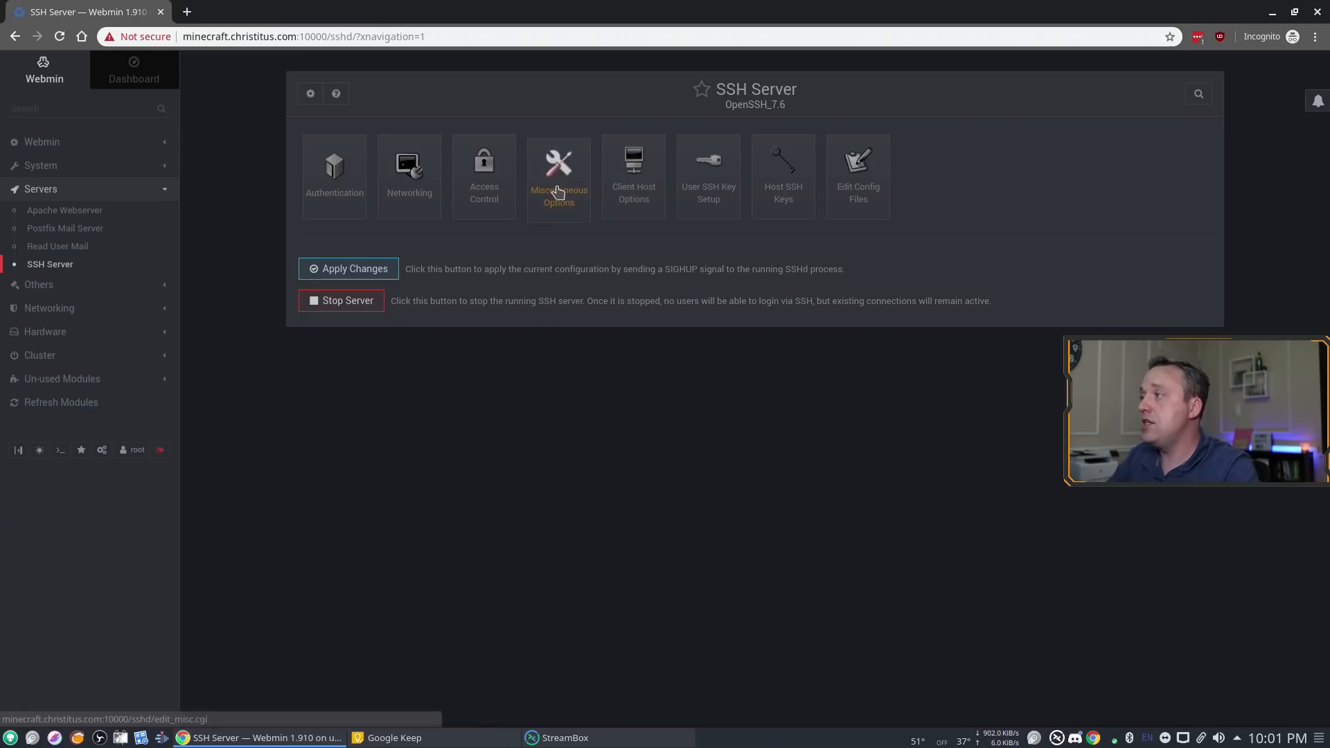
Open a root shell terminal and list the server's root directory
{"action": "left_click", "coordinate": [39, 212]}
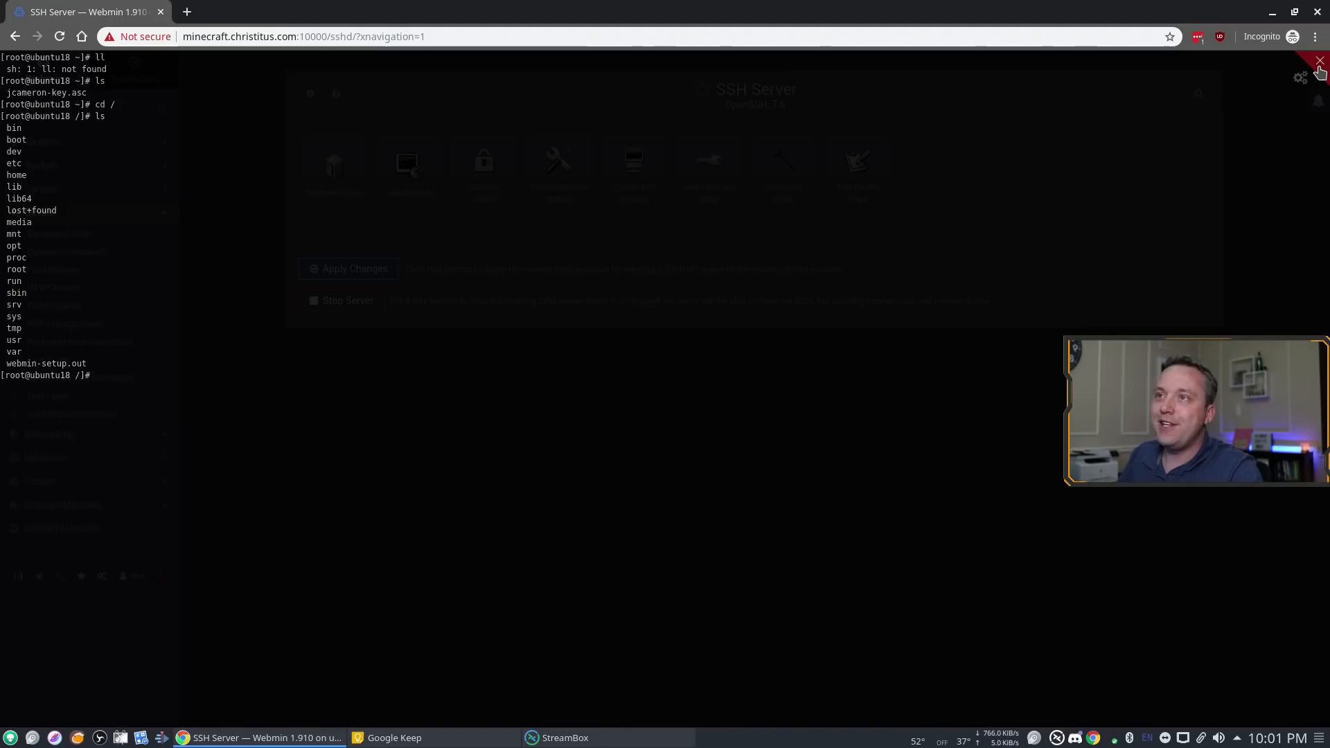
{"action": "mouse_move", "coordinate": [560, 287]}
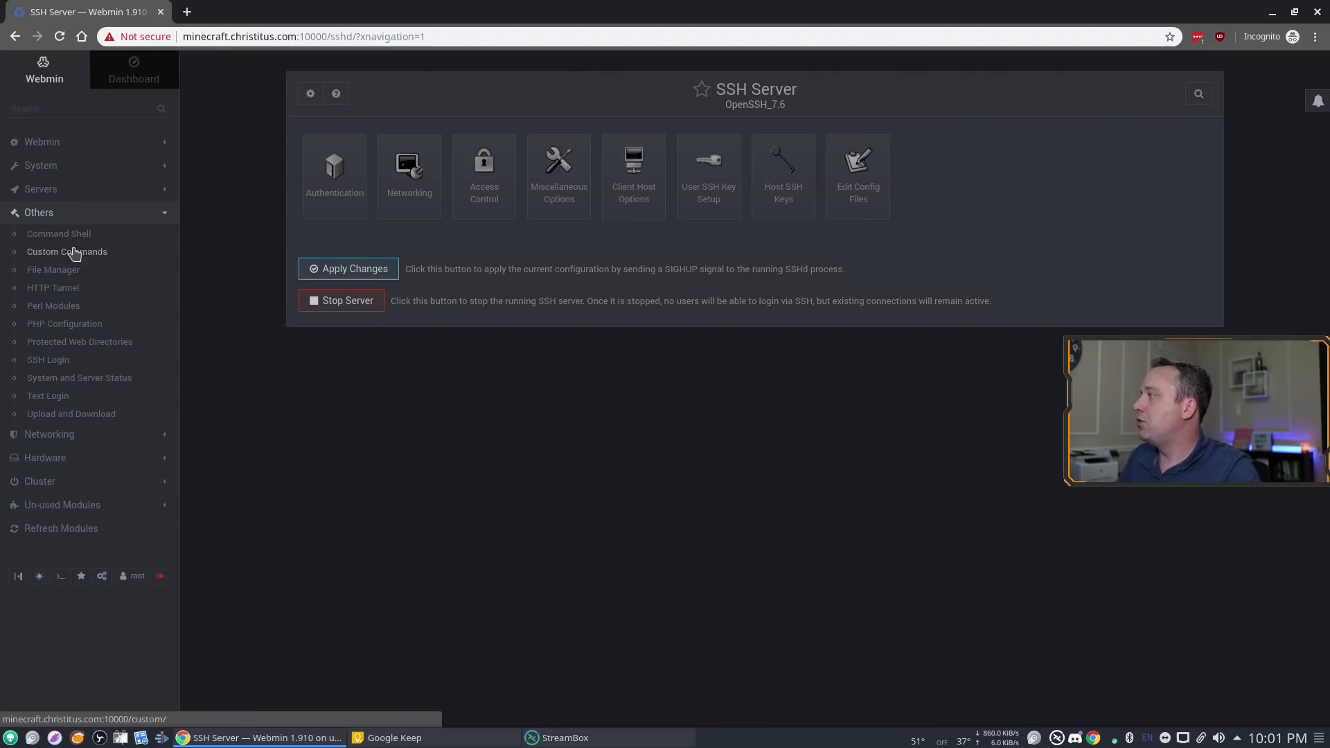
Open File Manager under Others, showing the root directory's 20 folders
{"action": "left_click", "coordinate": [52, 269]}
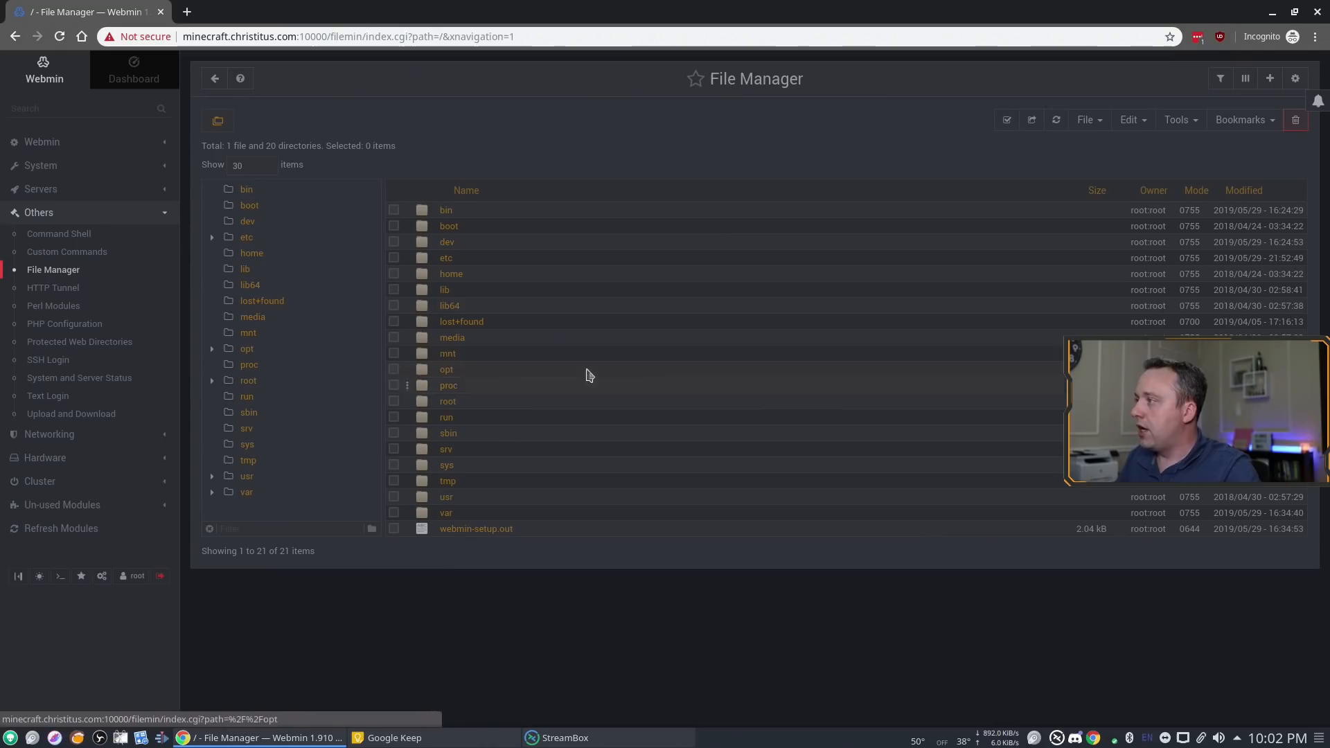
{"action": "left_click", "coordinate": [71, 413]}
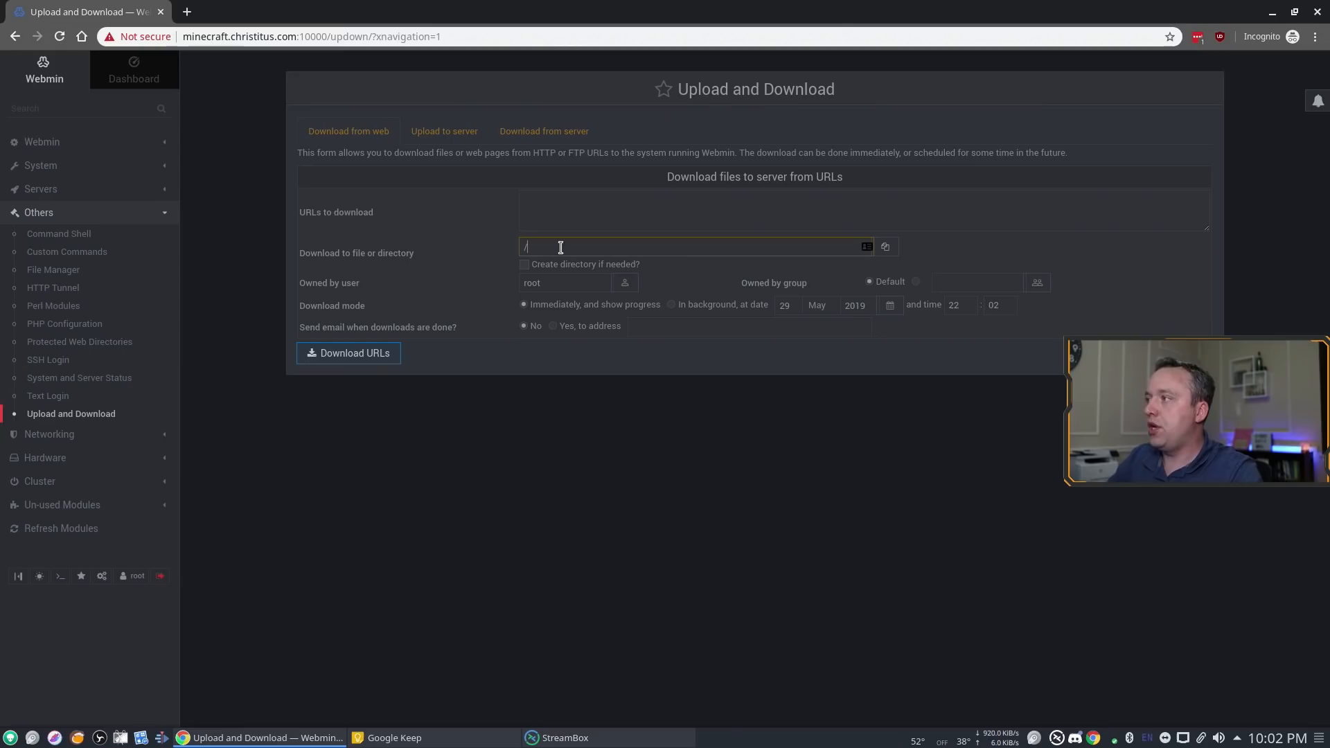
{"action": "mouse_move", "coordinate": [568, 290]}
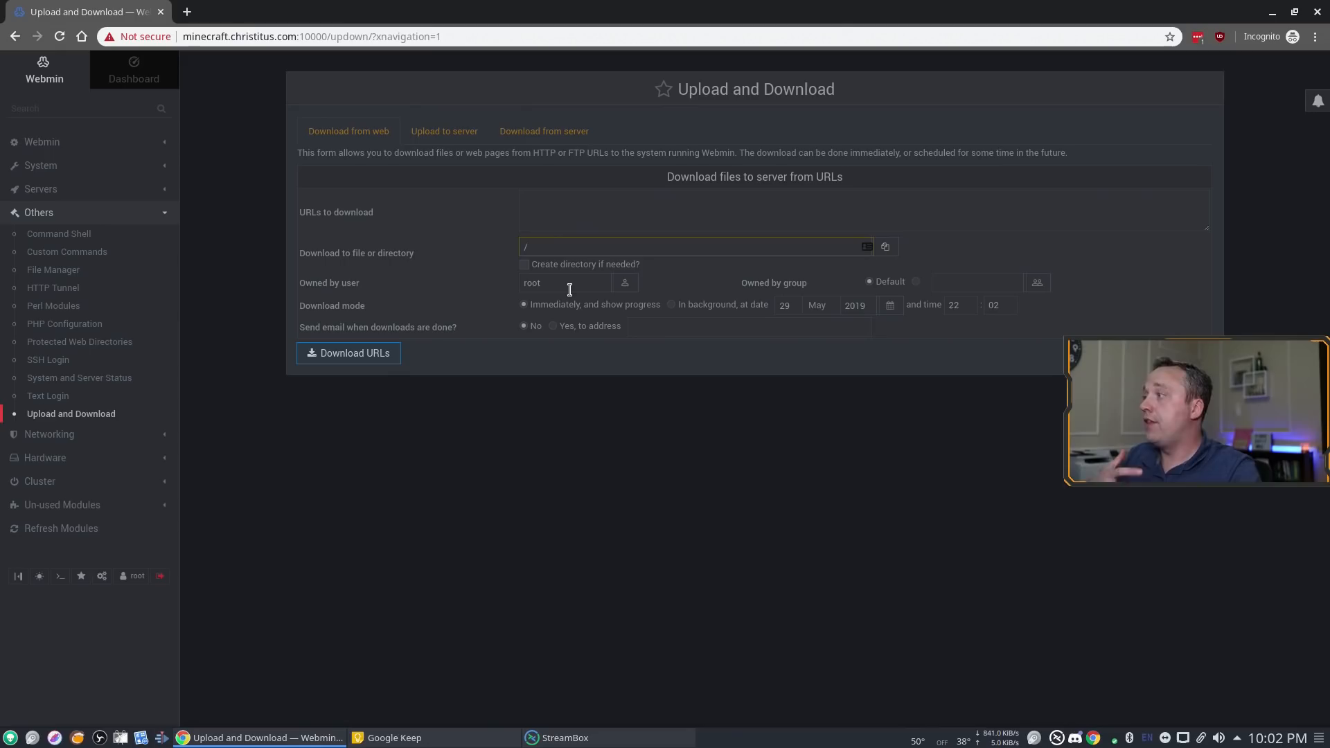
Look over the Download from web form, then expand the Networking category
{"action": "left_click", "coordinate": [694, 246]}
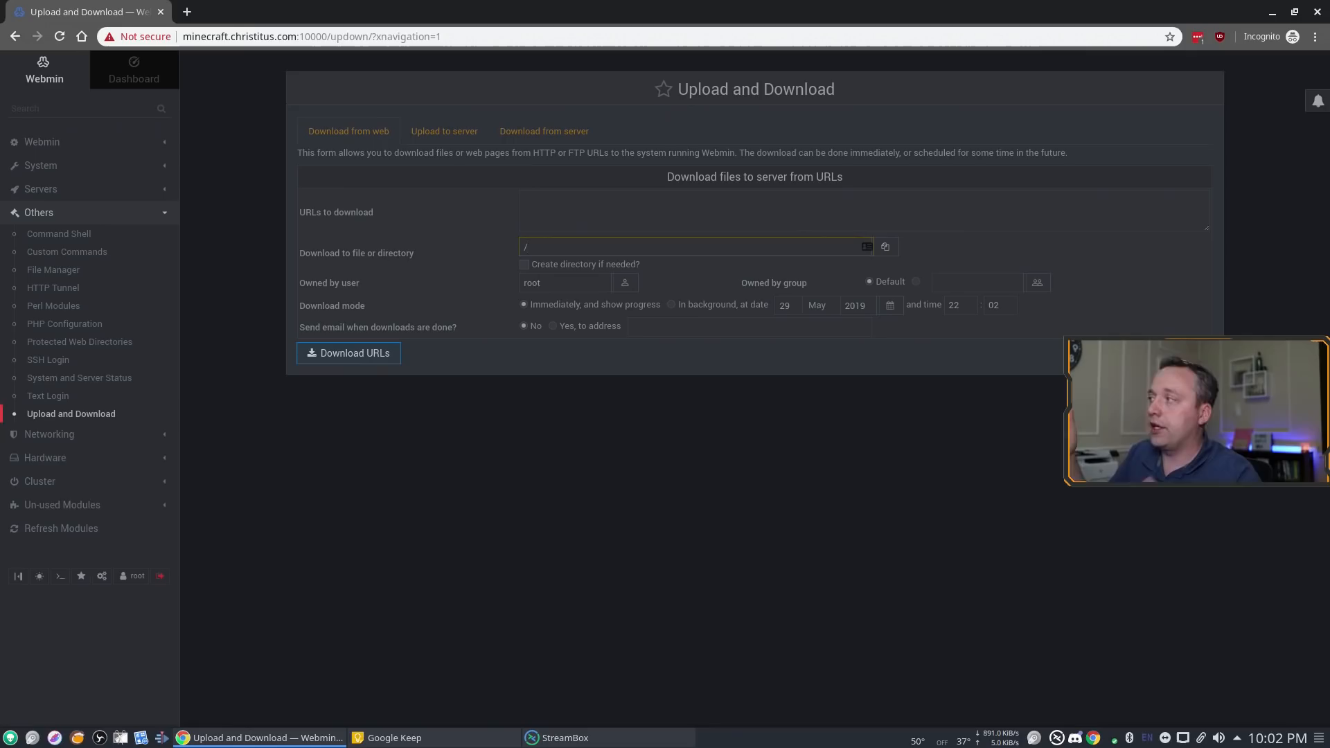
{"action": "left_click", "coordinate": [49, 260]}
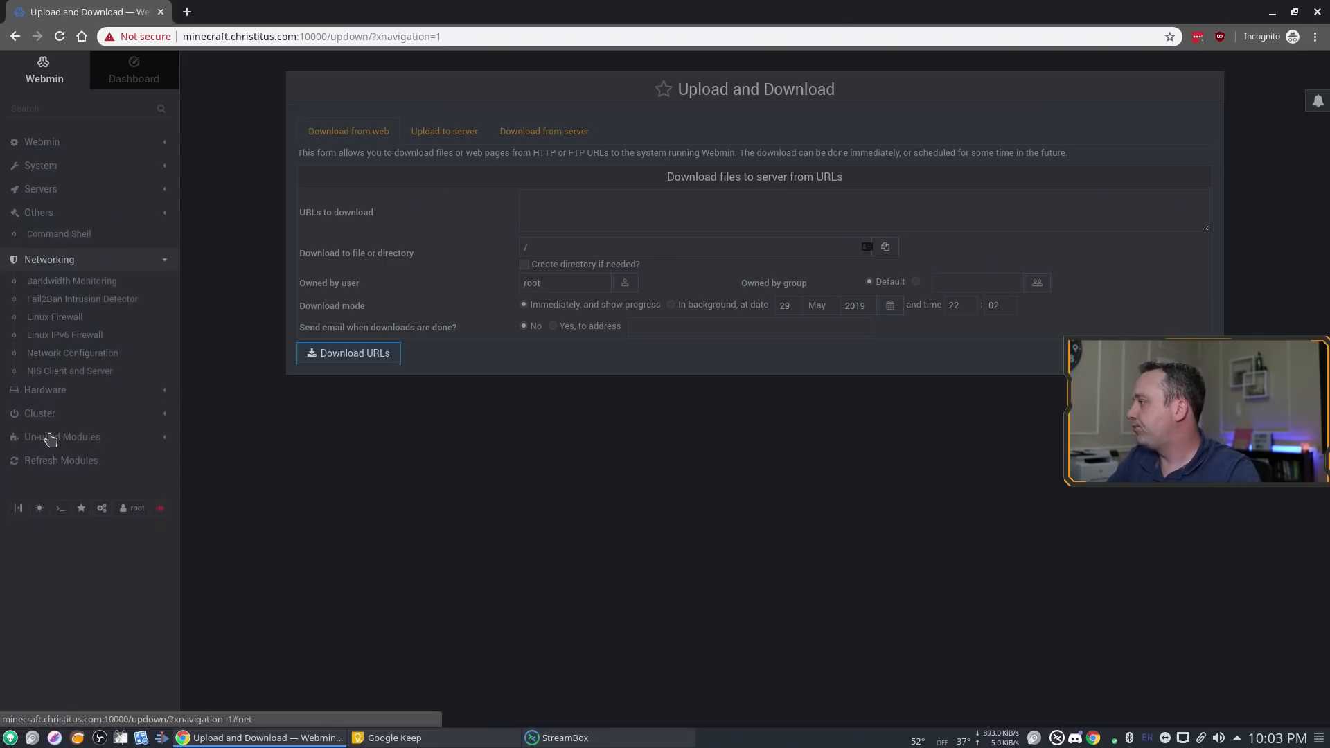
Open the Fail2Ban Intrusion Detector module, version 0.10.2
{"action": "left_click", "coordinate": [83, 298]}
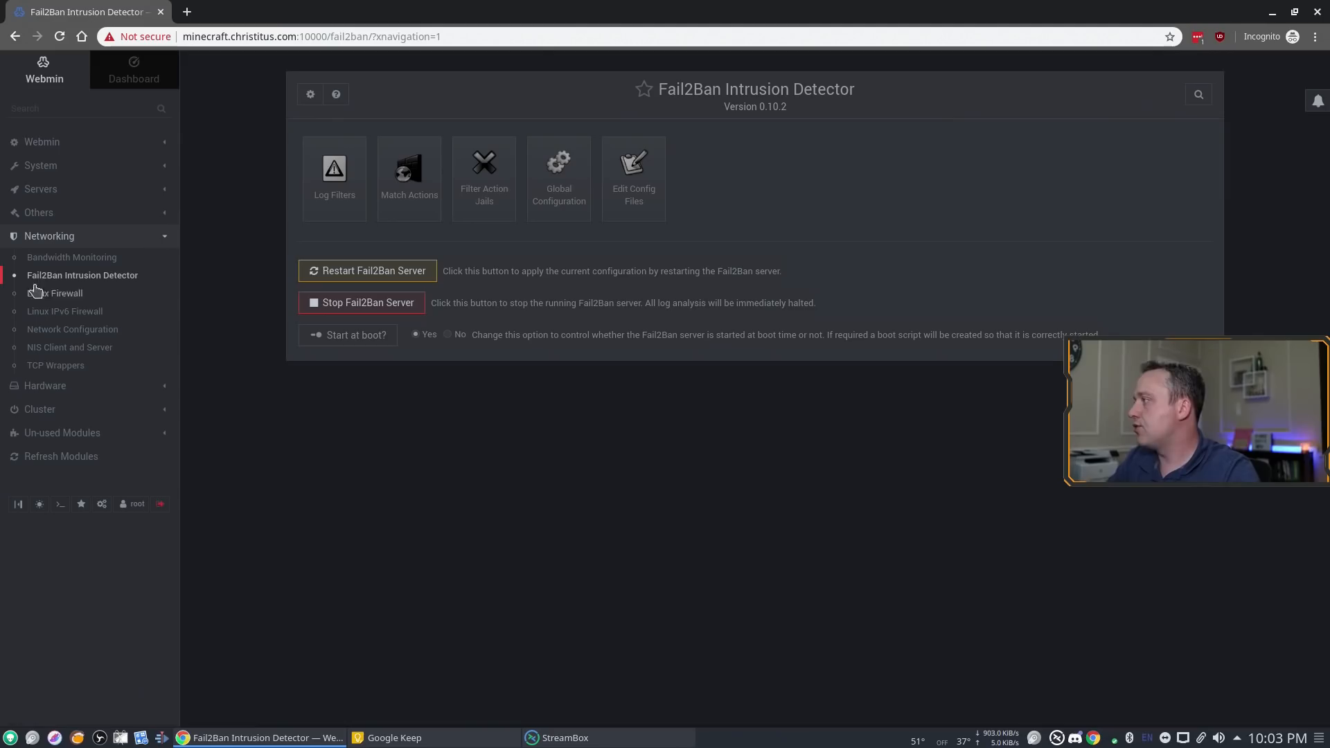
Open Linux Firewall, showing IPv4 rules accepting ports 22, 80, 443, 10000, 25565
{"action": "left_click", "coordinate": [54, 293]}
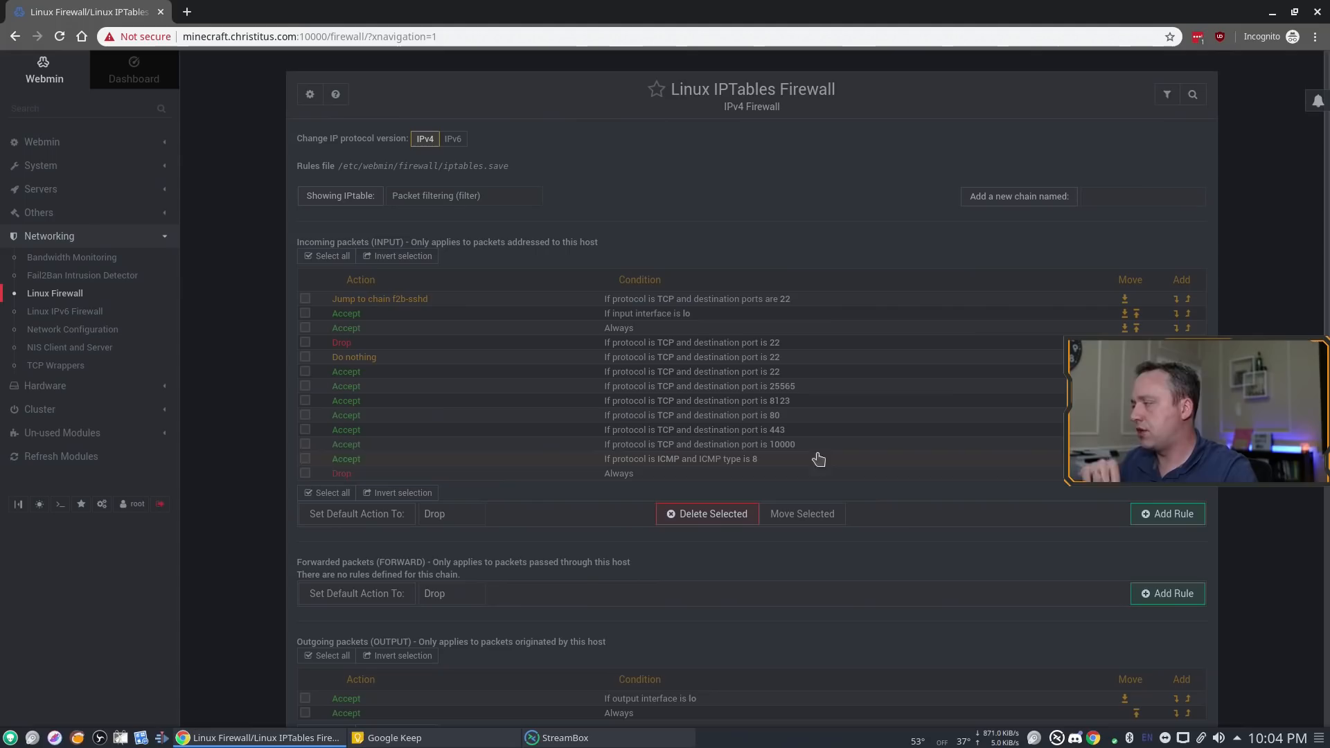
View System Time, then open Squid Proxy Server, which reports squid isn't installed
{"action": "left_click", "coordinate": [52, 317]}
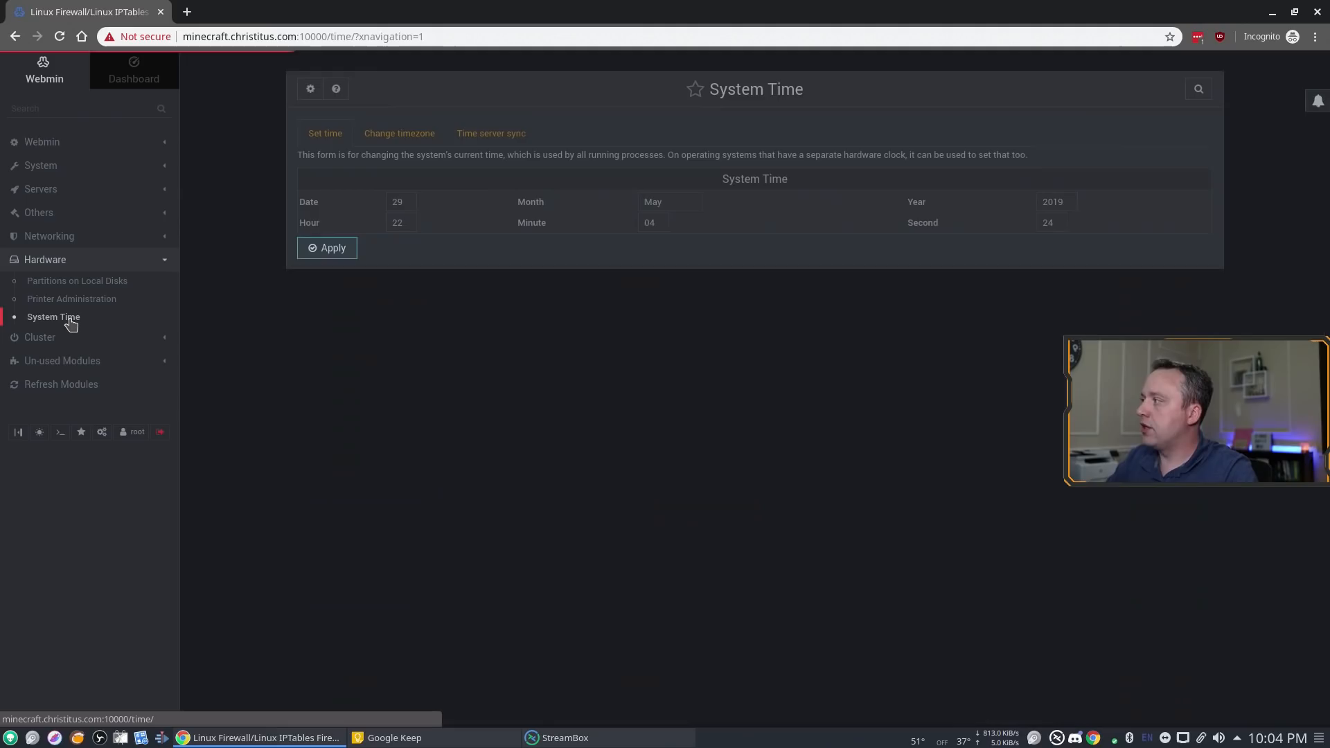
{"action": "left_click", "coordinate": [399, 133]}
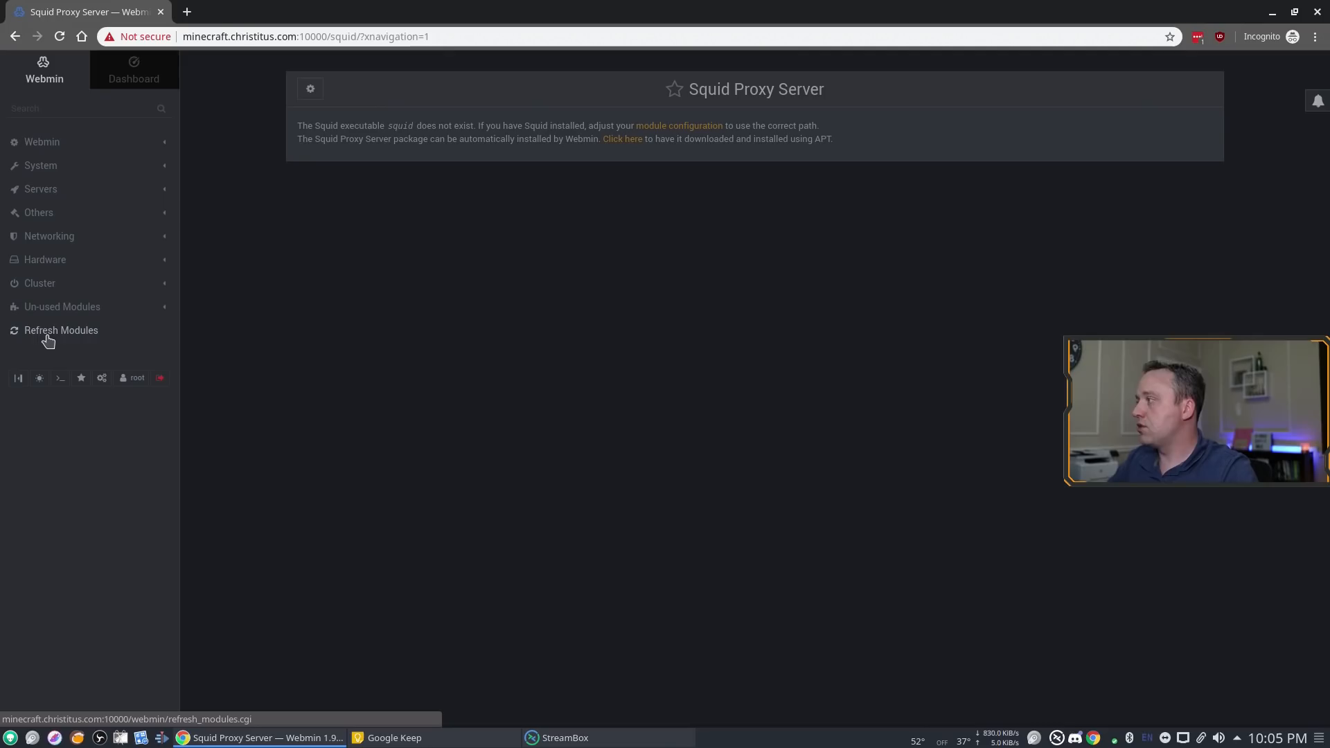
Run Refresh Modules, finding 55 installed and 55 not-installed modules
{"action": "left_click", "coordinate": [61, 329]}
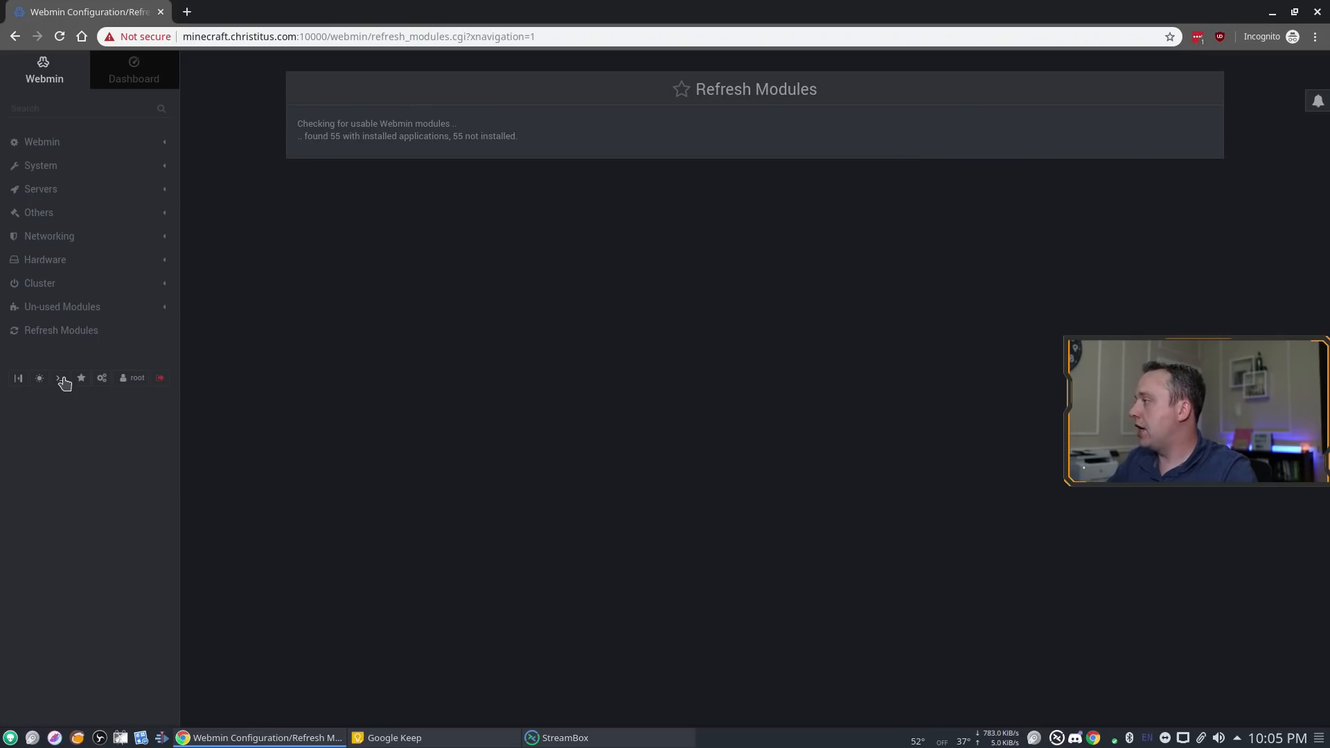
{"action": "left_click", "coordinate": [80, 377]}
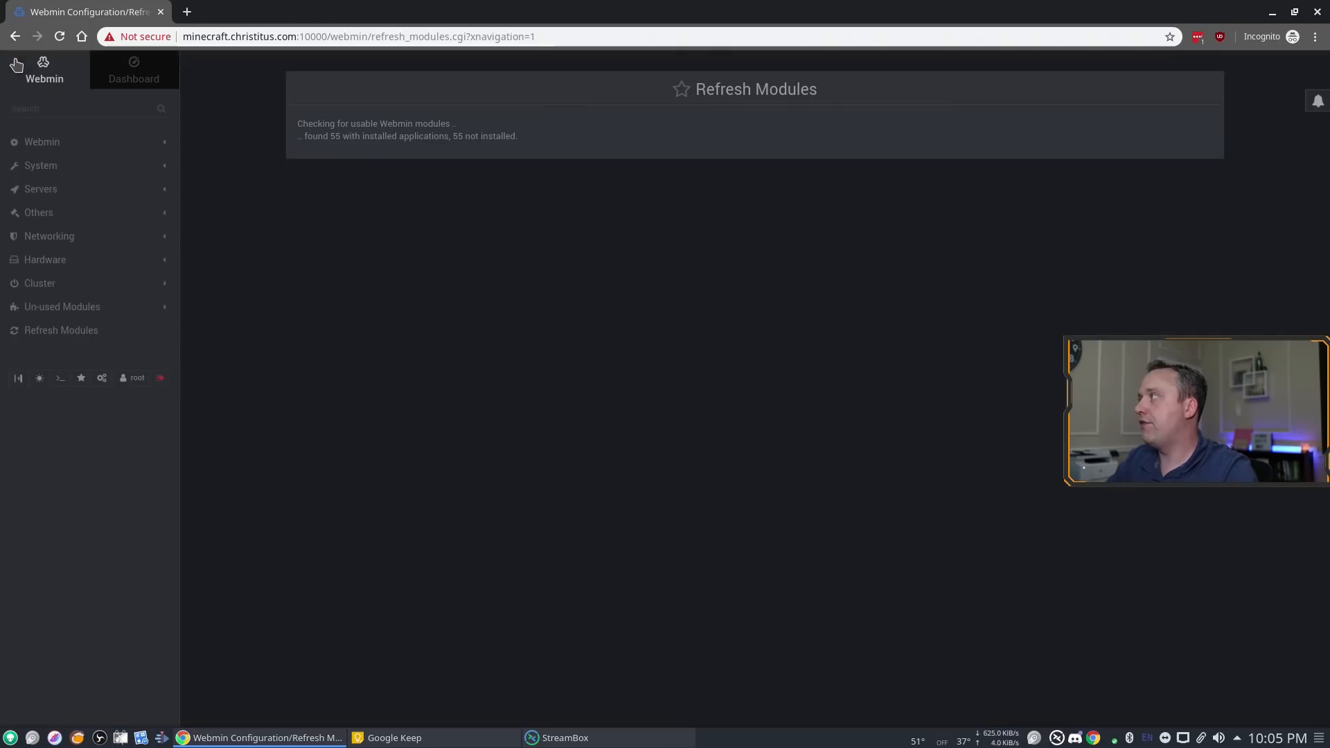
{"action": "mouse_move", "coordinate": [126, 378]}
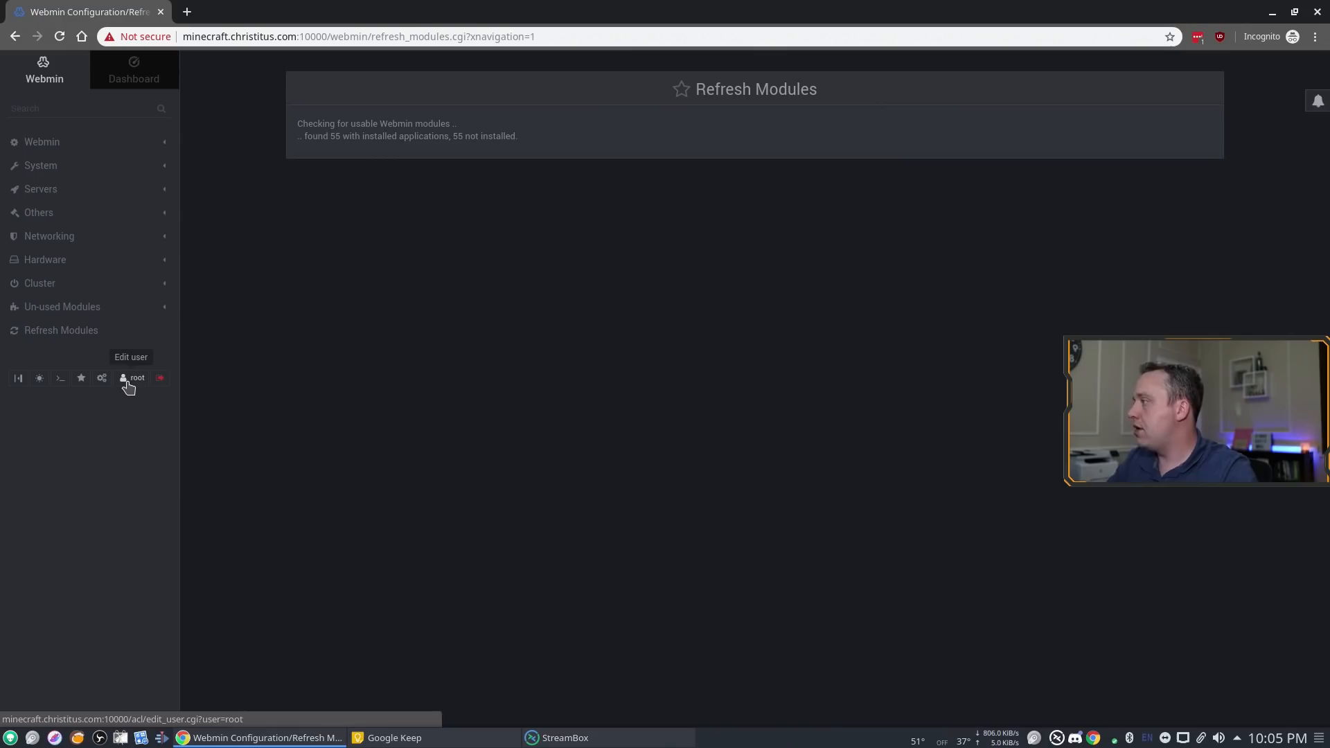